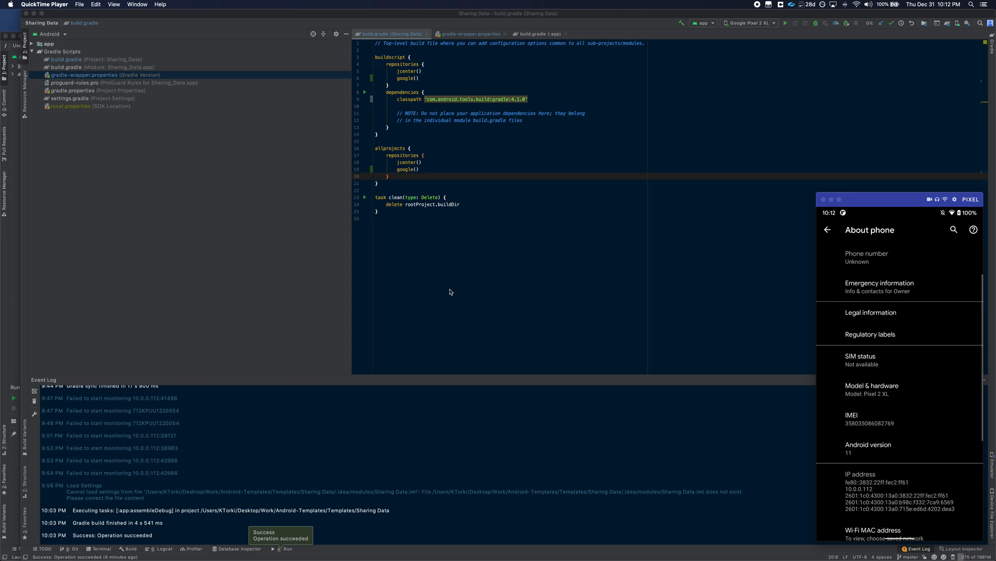
{"action": "mouse_move", "coordinate": [878, 307]}
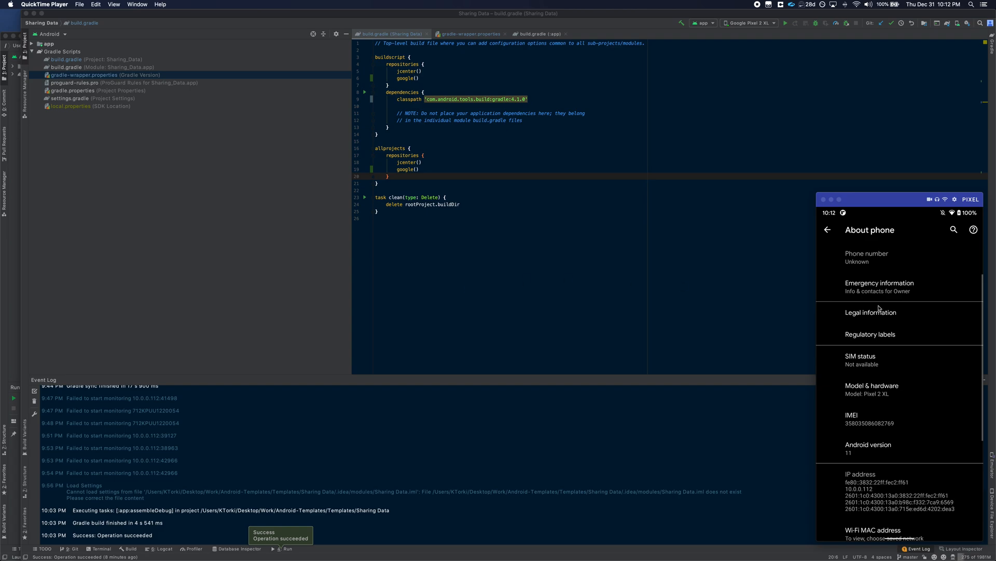
{"action": "mouse_move", "coordinate": [864, 411]}
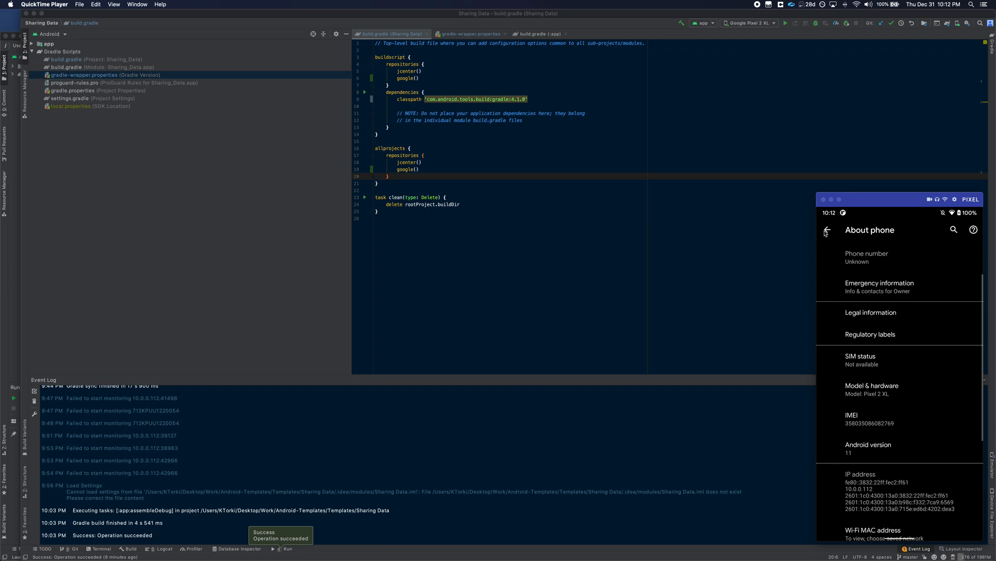
Navigate from Settings into System > Developer options on the mirrored phone.
{"action": "left_click", "coordinate": [828, 230]}
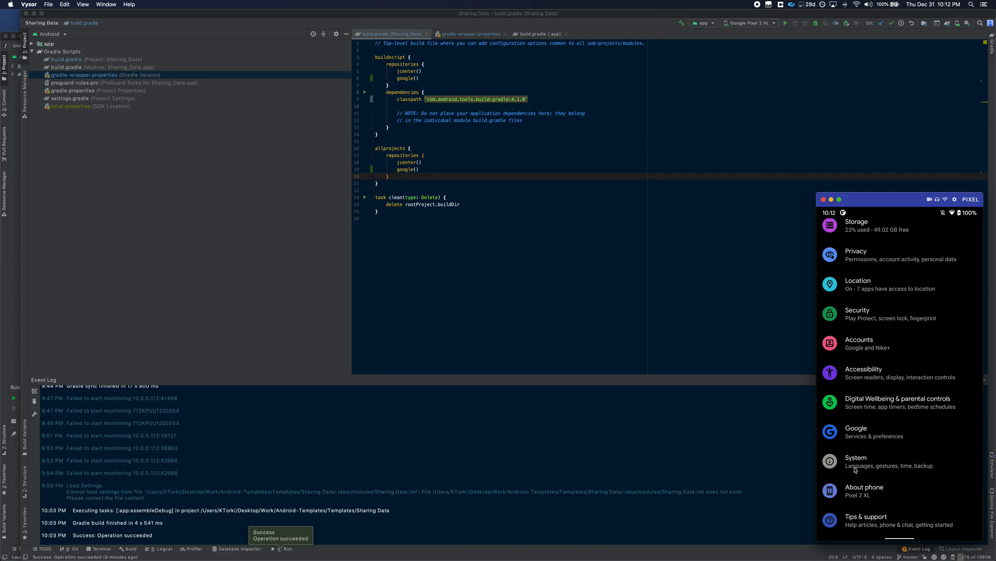
{"action": "left_click", "coordinate": [857, 461]}
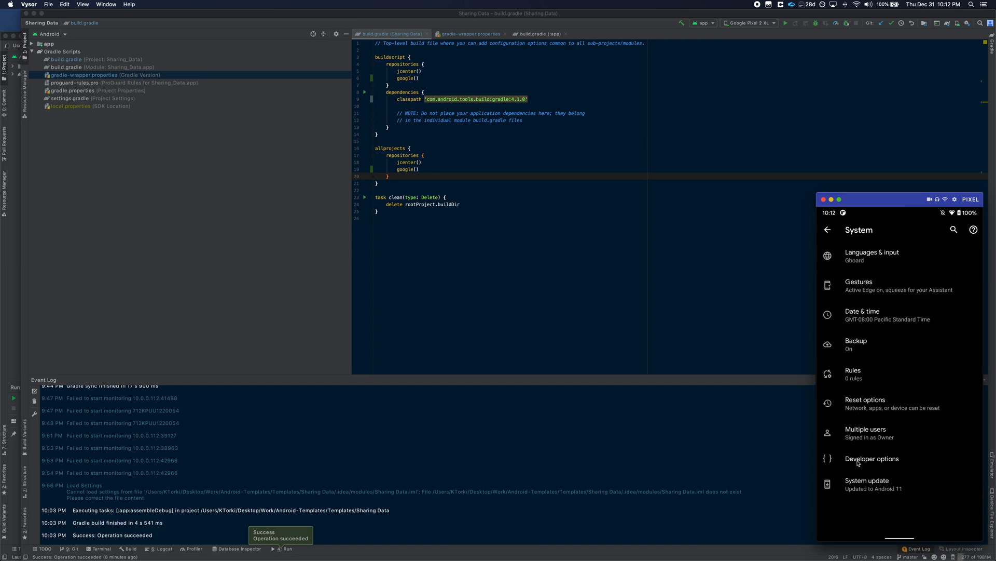
{"action": "left_click", "coordinate": [872, 459]}
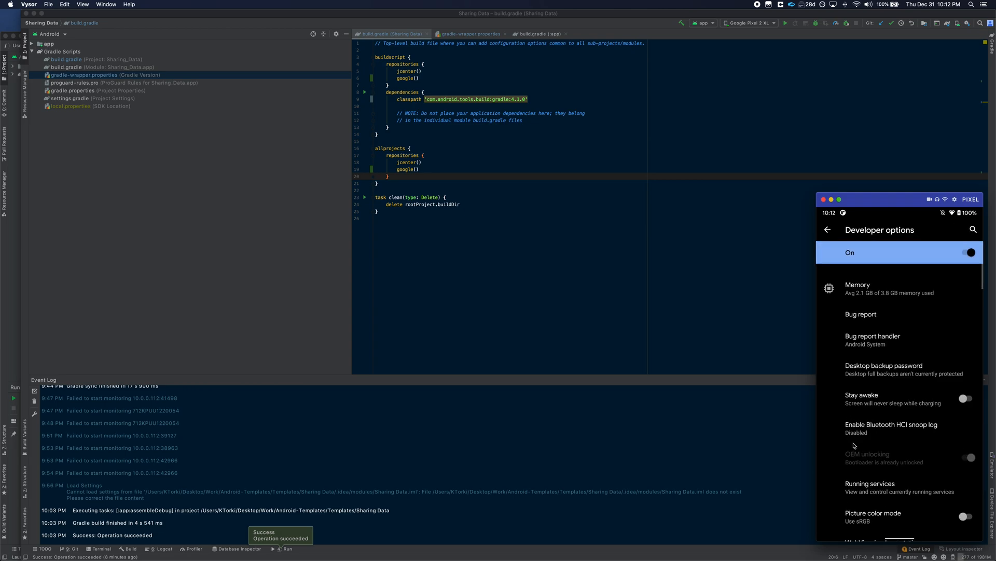
Switch Wireless debugging off under Debugging and enter its settings page.
{"action": "scroll", "scroll_direction": "down", "scroll_amount": 3}
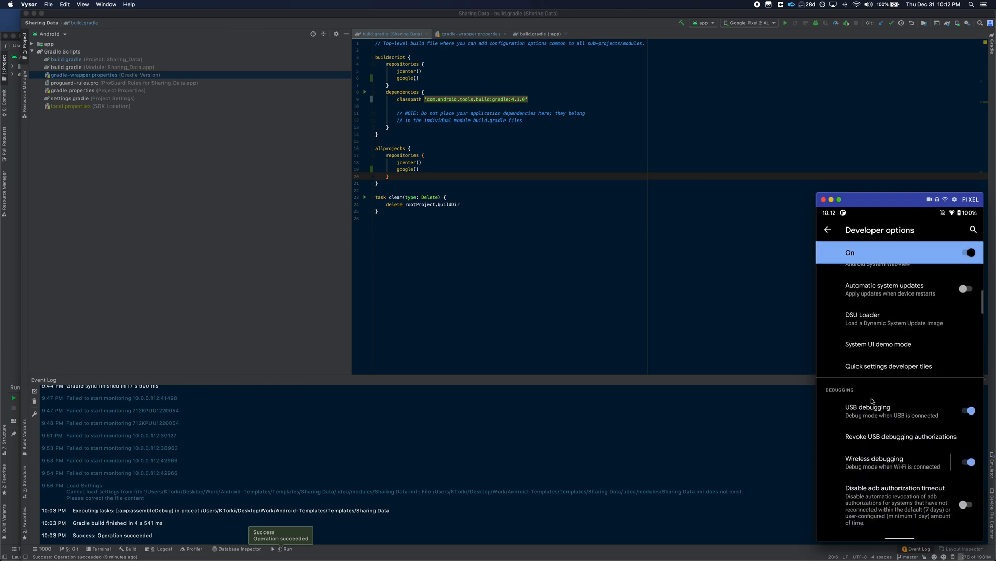
{"action": "scroll", "scroll_direction": "down", "scroll_amount": 3}
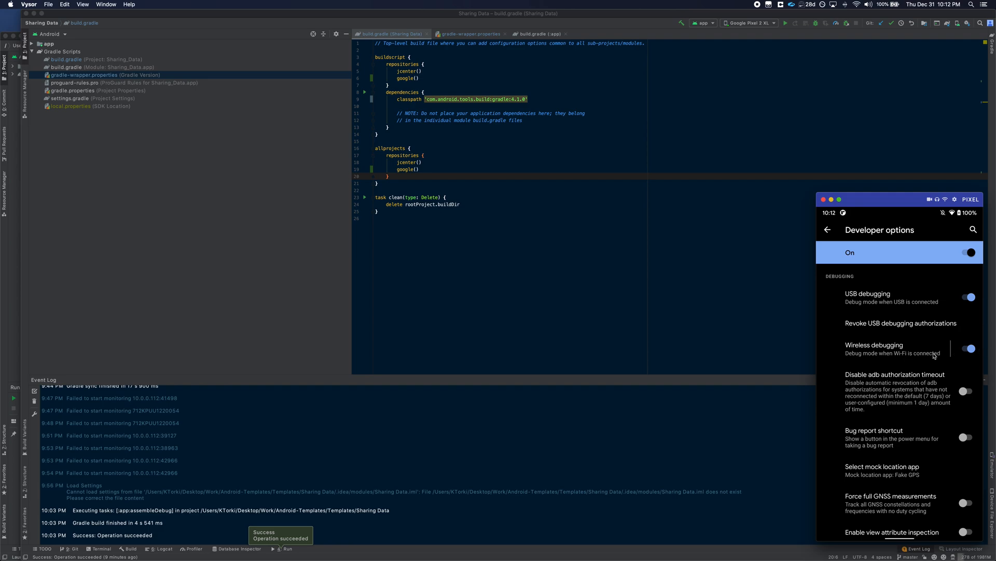
{"action": "left_click", "coordinate": [966, 349]}
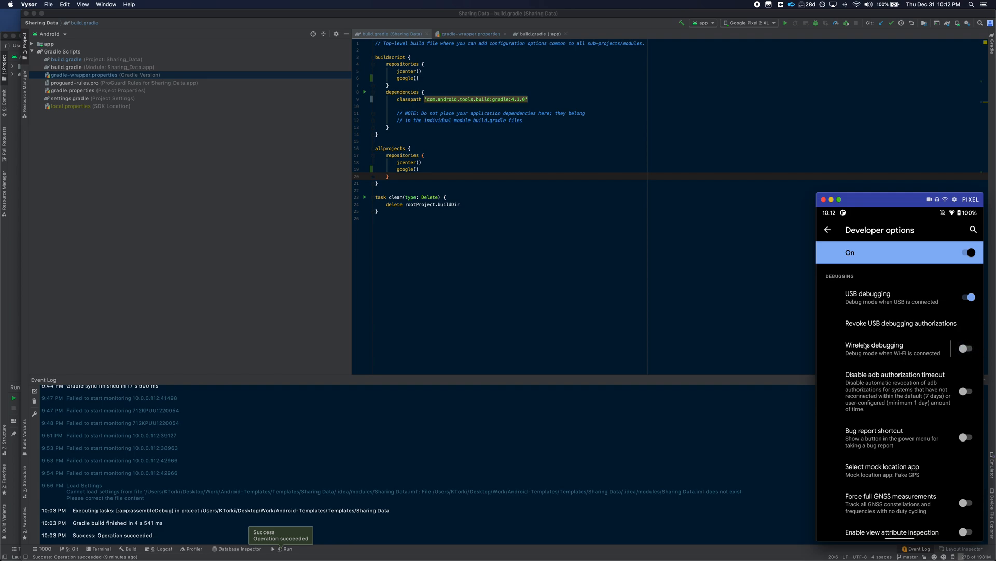
{"action": "left_click", "coordinate": [874, 344]}
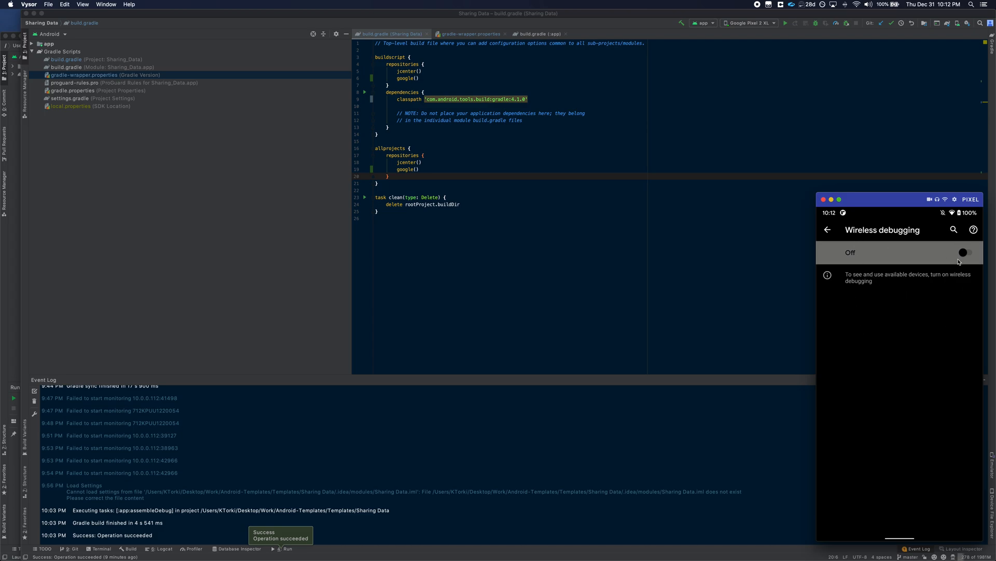
Toggle Wireless debugging on so the device name, IP address and pairing options appear.
{"action": "left_click", "coordinate": [964, 252]}
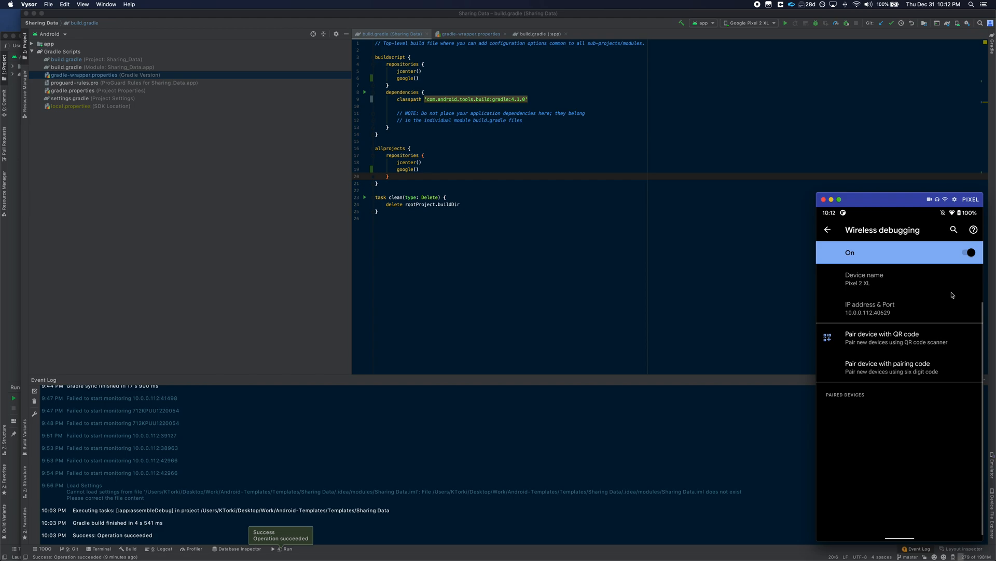
{"action": "mouse_move", "coordinate": [962, 295]}
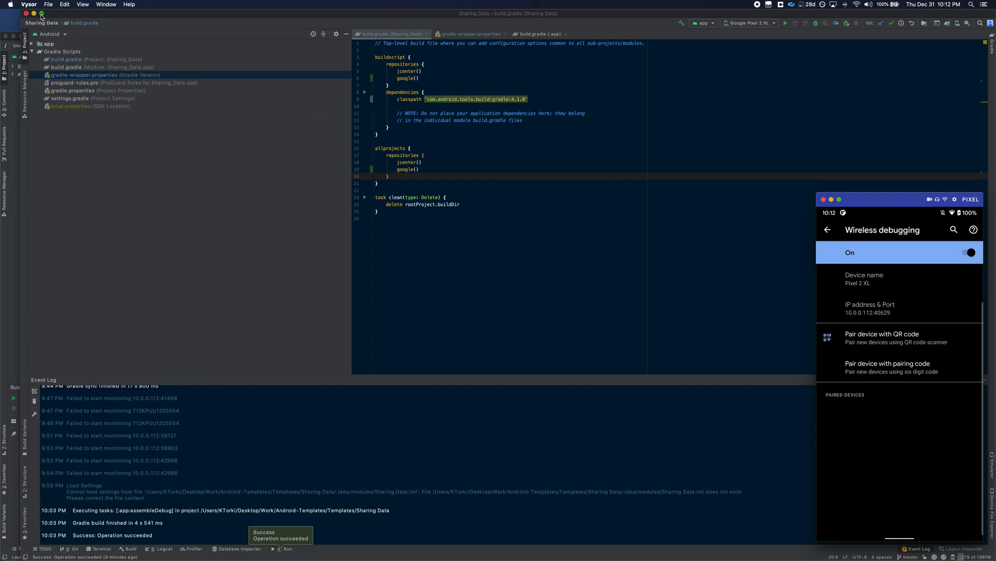
Show the About Android Studio dialog reporting version 4.1.1.
{"action": "left_click", "coordinate": [24, 5]}
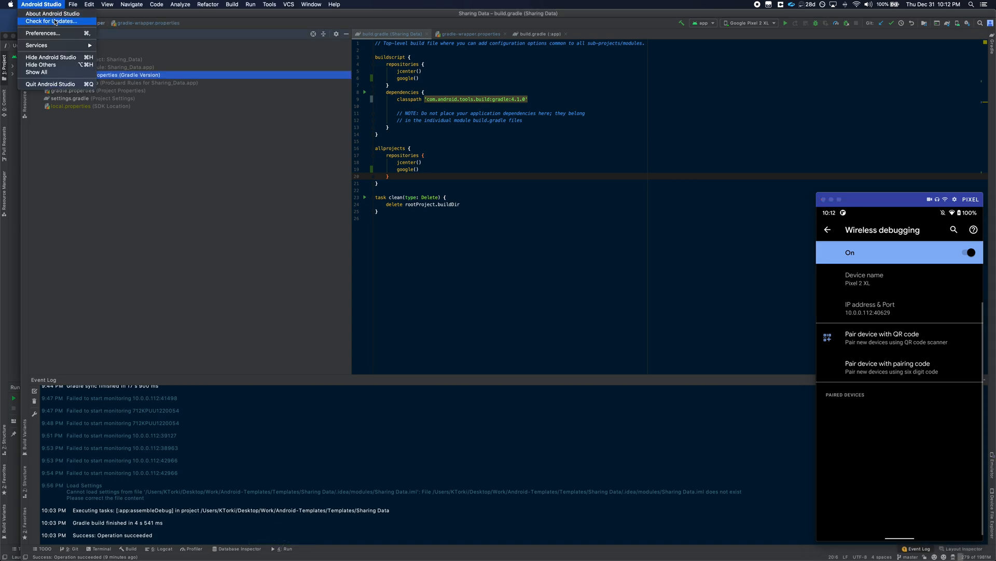
{"action": "left_click", "coordinate": [50, 11]}
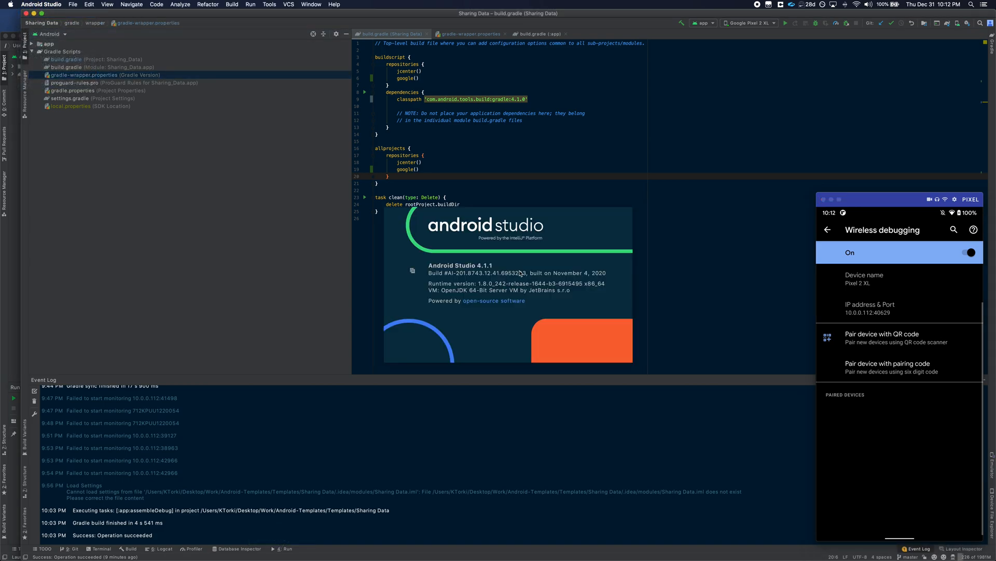
{"action": "mouse_move", "coordinate": [485, 272]}
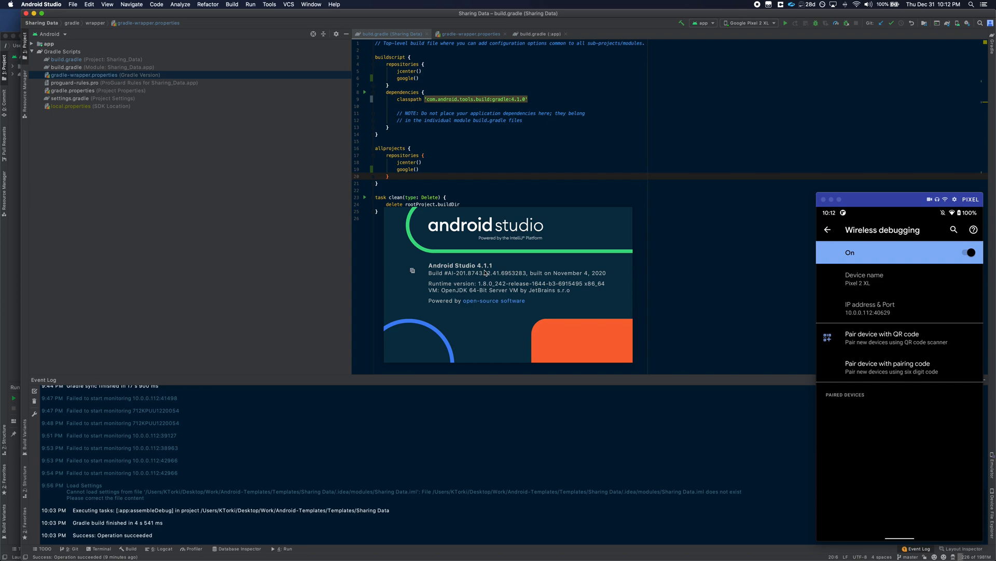
{"action": "mouse_move", "coordinate": [487, 273]}
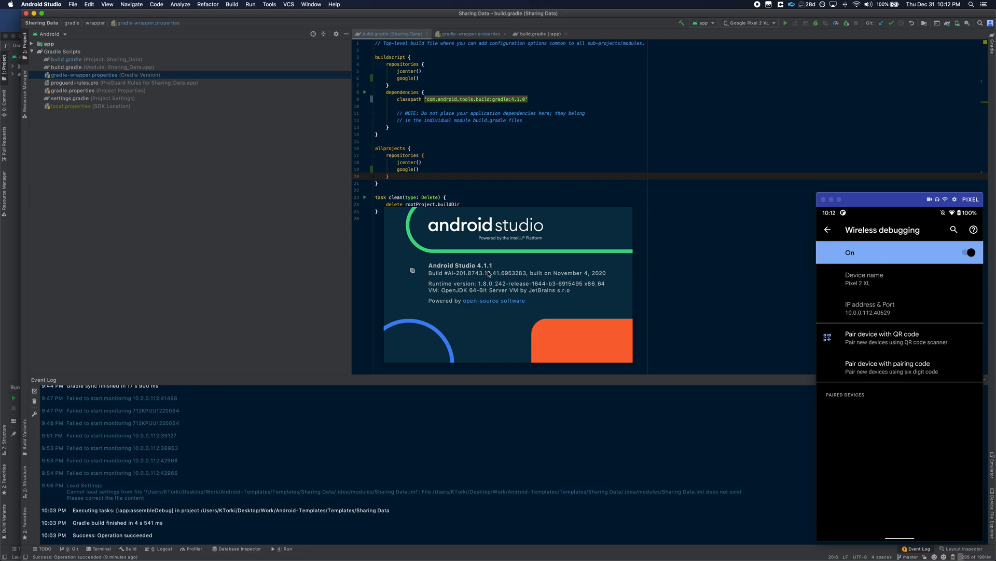
{"action": "mouse_move", "coordinate": [949, 305]}
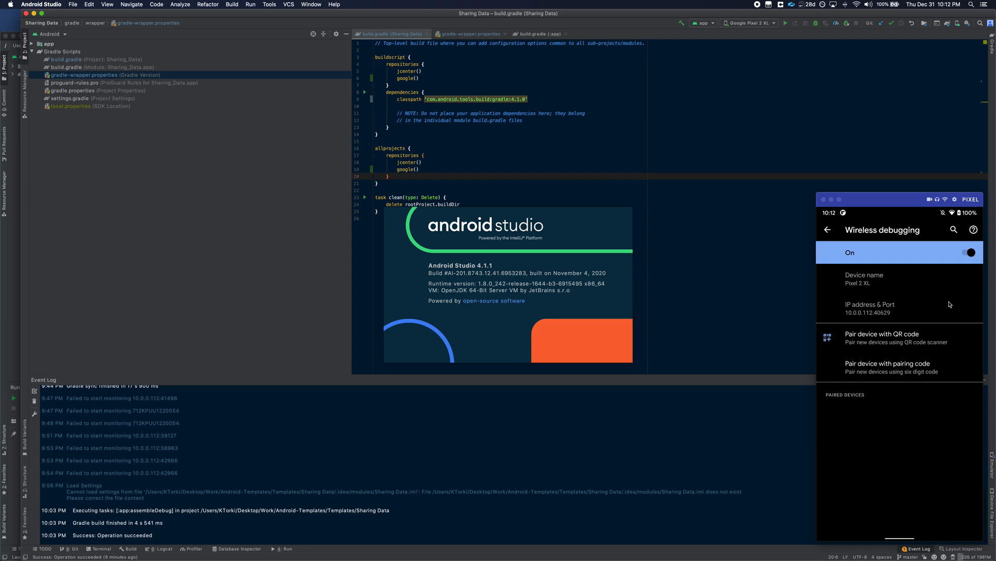
{"action": "mouse_move", "coordinate": [887, 239]}
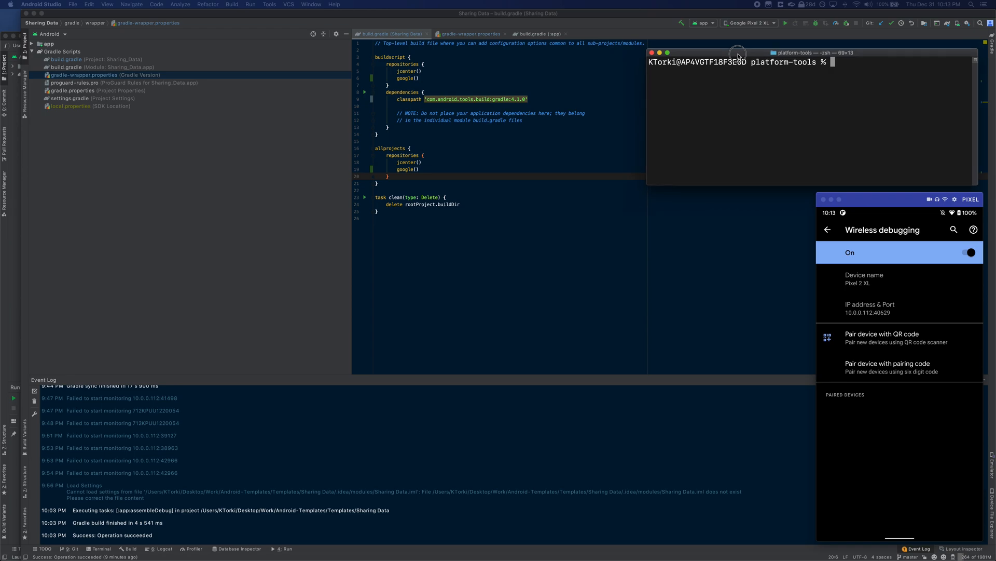
Enter ./adb pair 10.0.0.112:42652 at the platform-tools prompt without running it.
{"action": "left_click", "coordinate": [738, 54]}
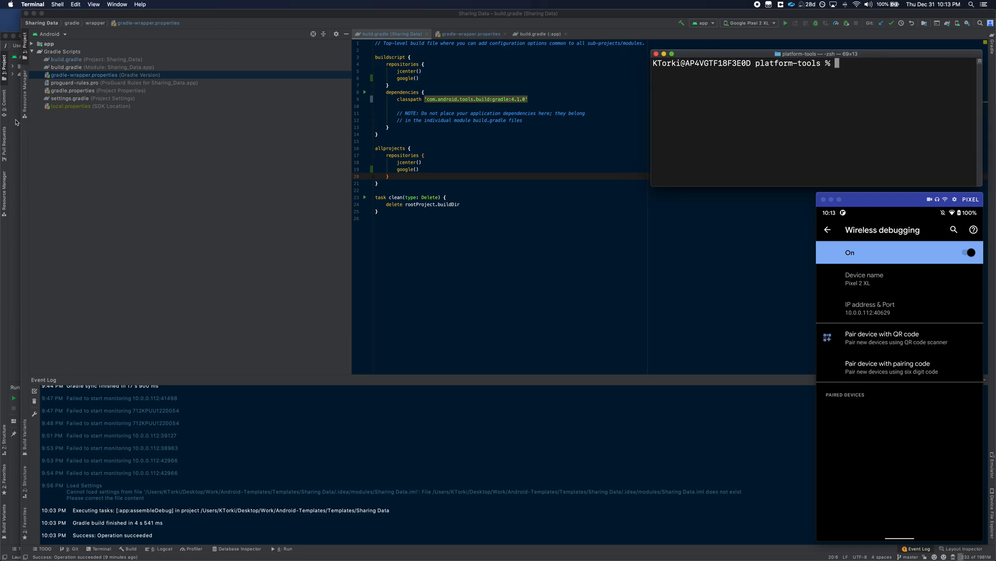
{"action": "left_click", "coordinate": [46, 4]}
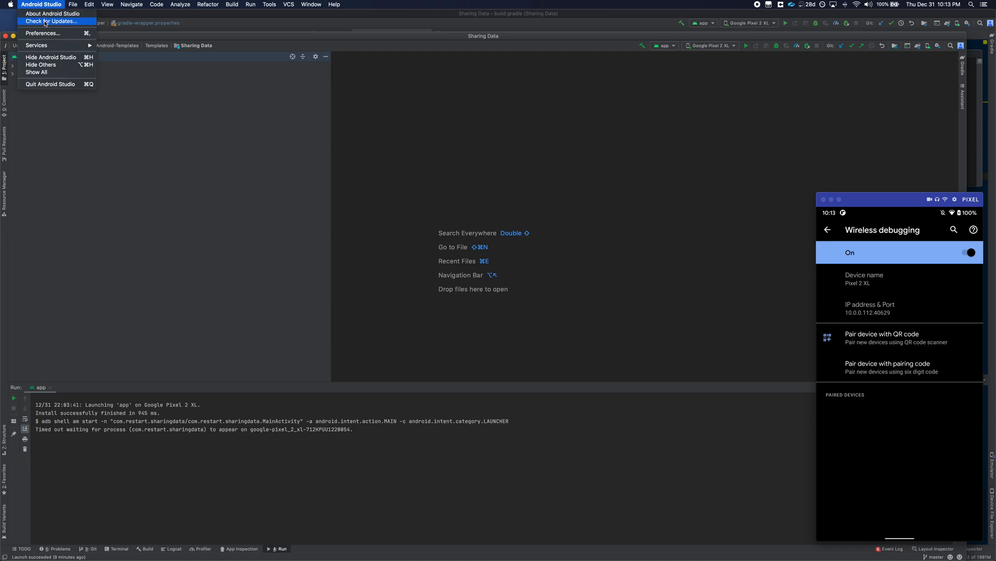
{"action": "mouse_move", "coordinate": [46, 12]}
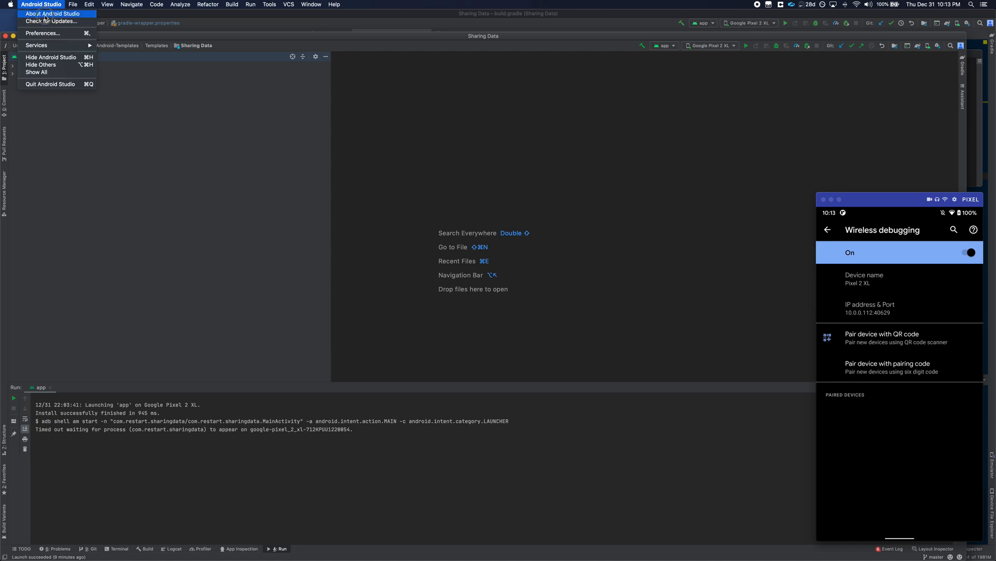
{"action": "left_click", "coordinate": [47, 15]}
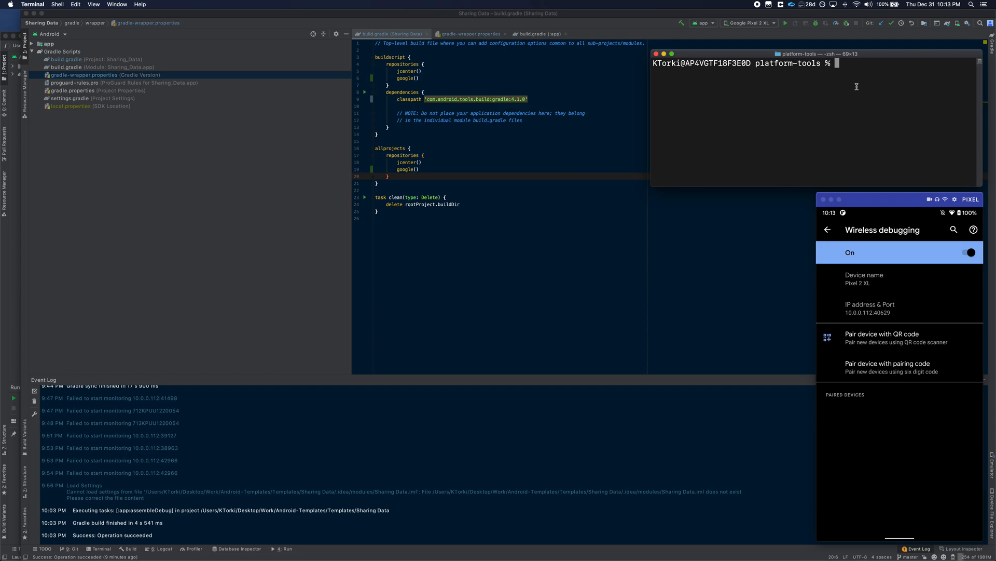
{"action": "type", "text": "./adb pair 10.0.0.112:42652"}
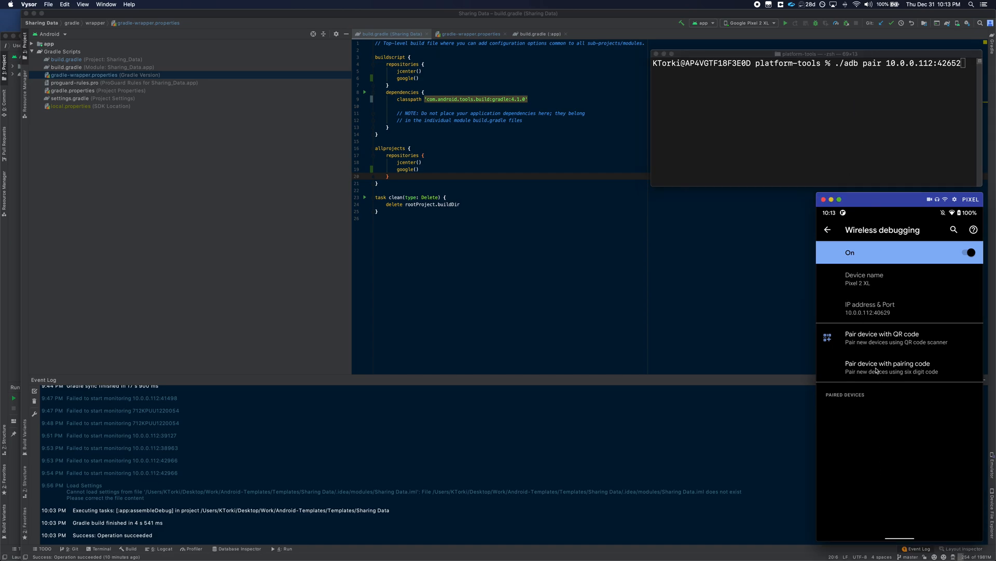
{"action": "mouse_move", "coordinate": [868, 364]}
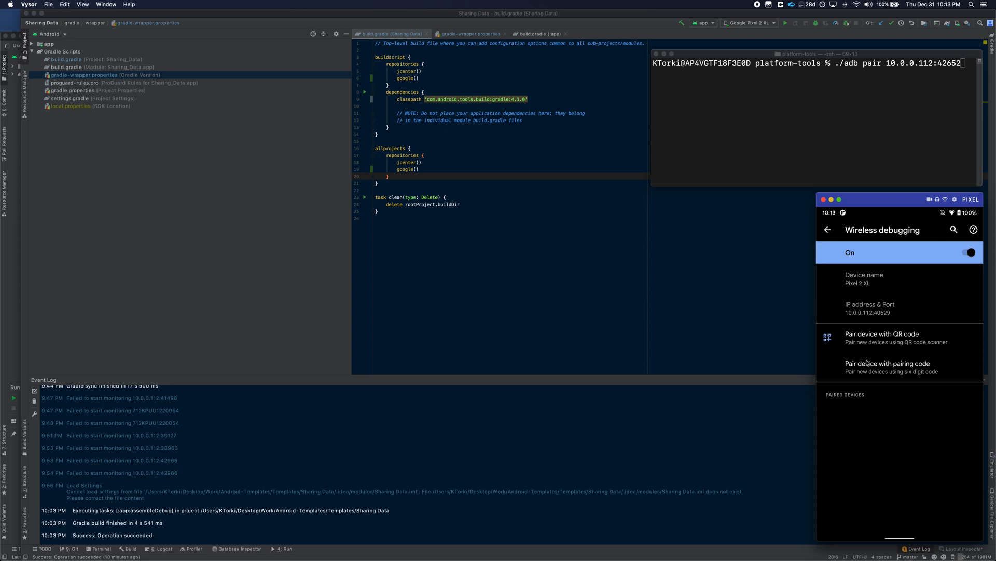
{"action": "left_click", "coordinate": [888, 363]}
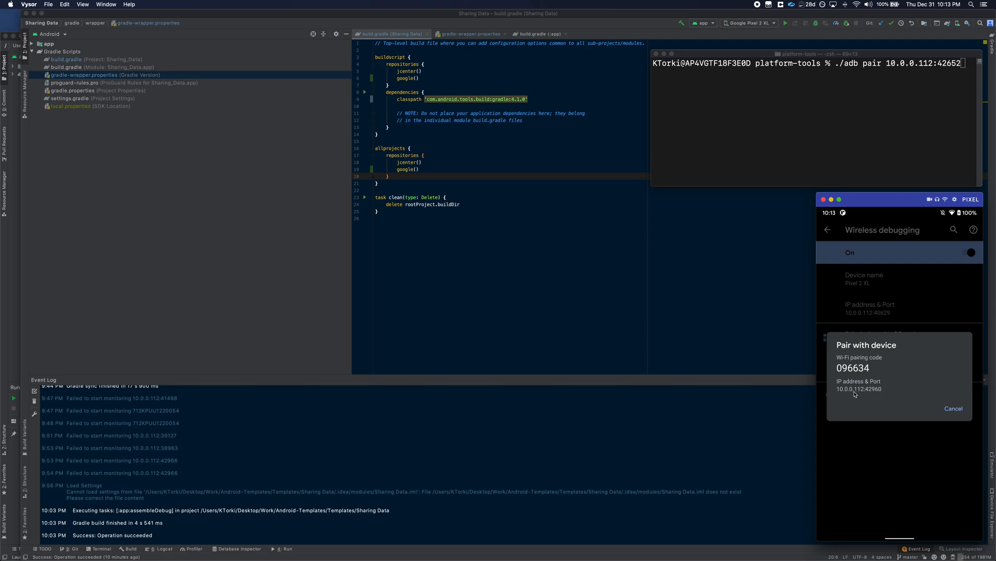
{"action": "mouse_move", "coordinate": [902, 395]}
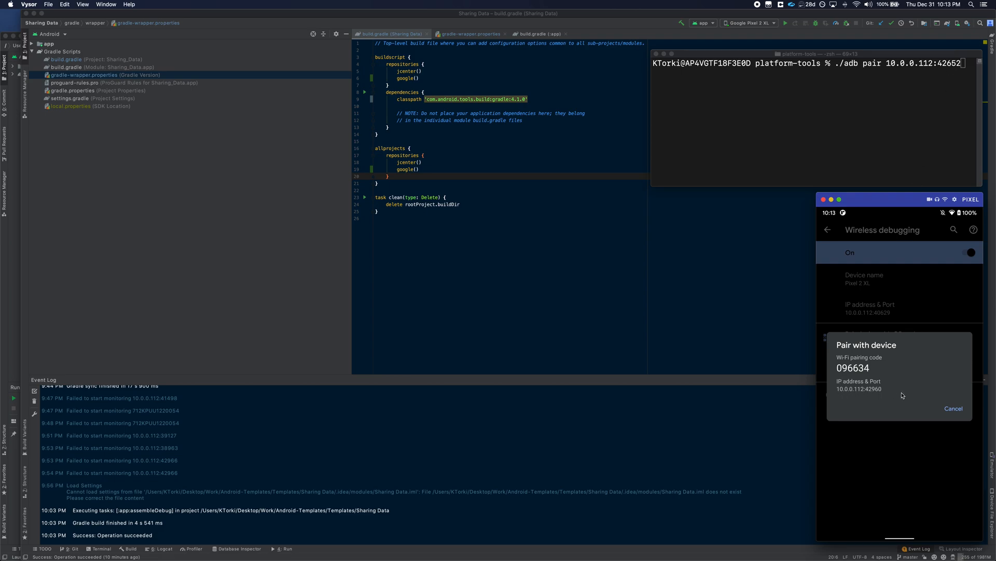
{"action": "mouse_move", "coordinate": [888, 392]}
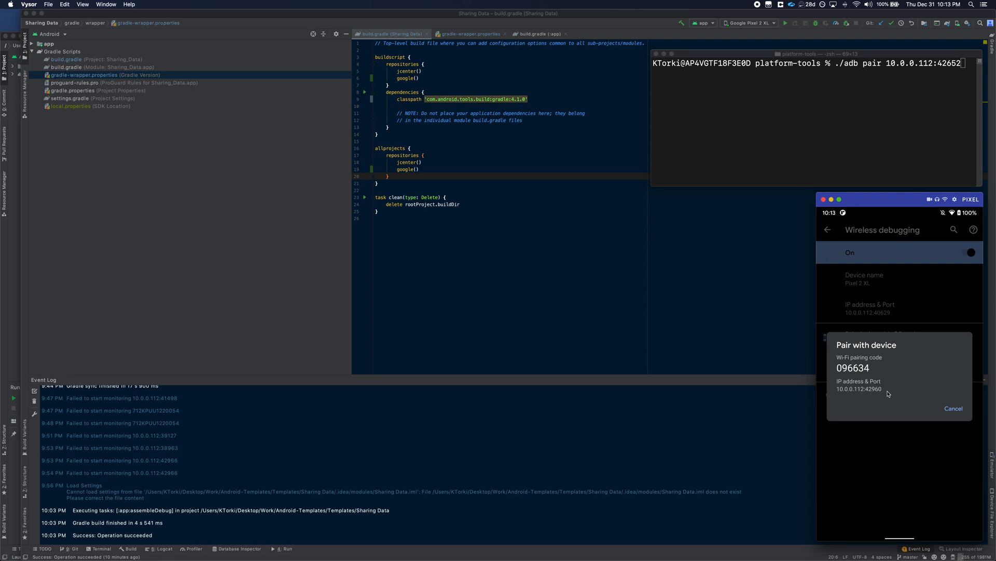
{"action": "mouse_move", "coordinate": [888, 372]}
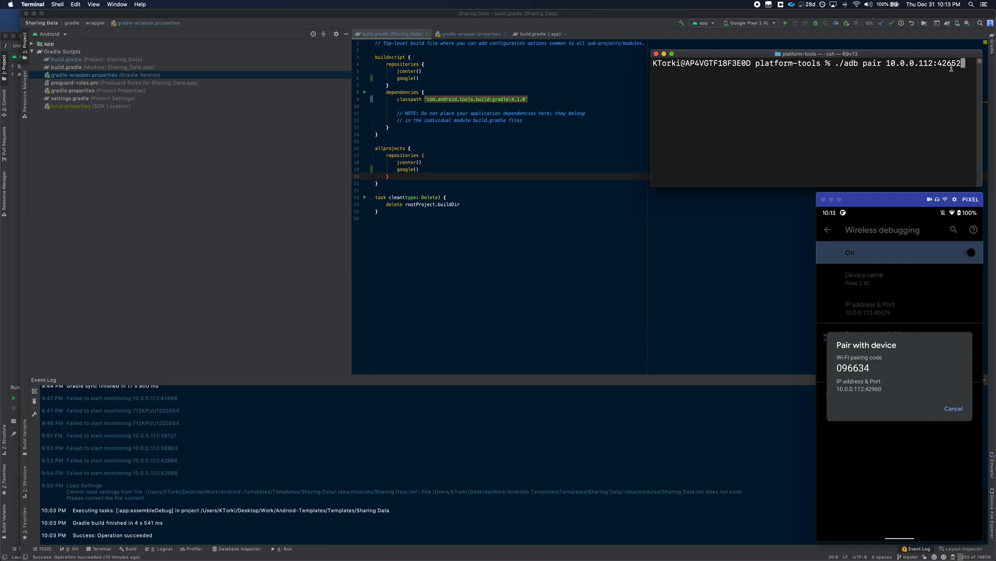
Correct the pair command's port to 42960 and run it to reach the pairing-code prompt.
{"action": "key", "text": "Backspace"}
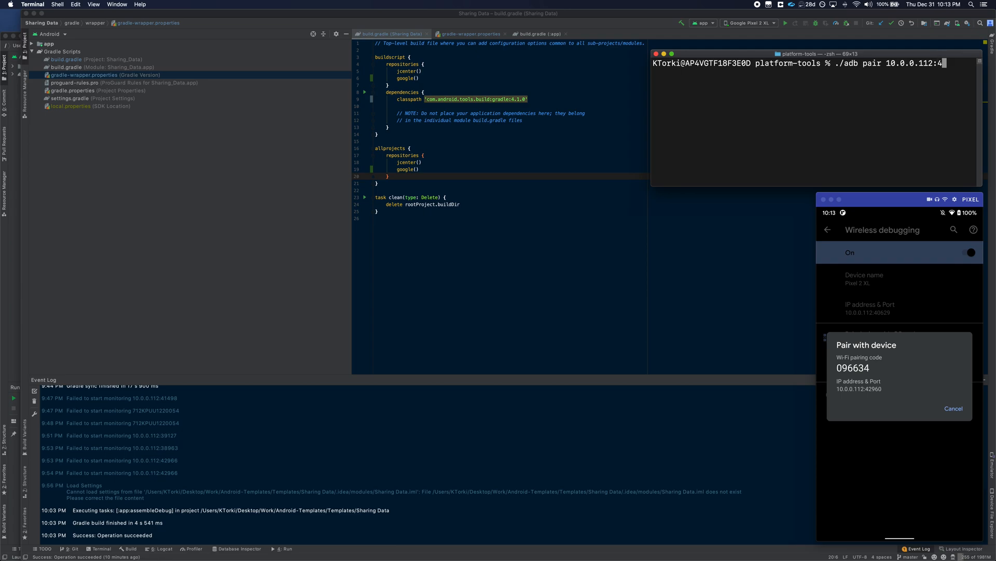
{"action": "type", "text": "2960"}
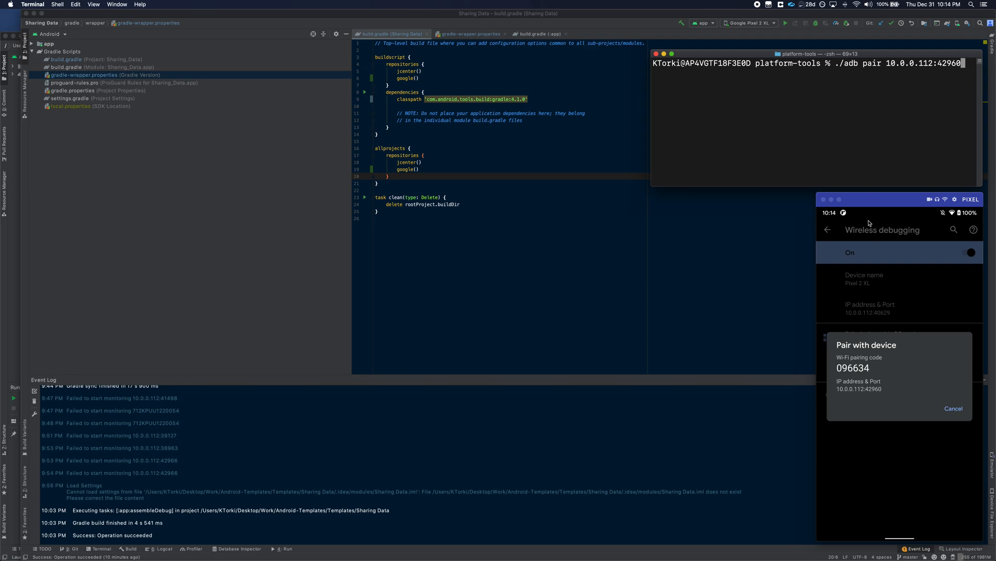
{"action": "mouse_move", "coordinate": [916, 98]}
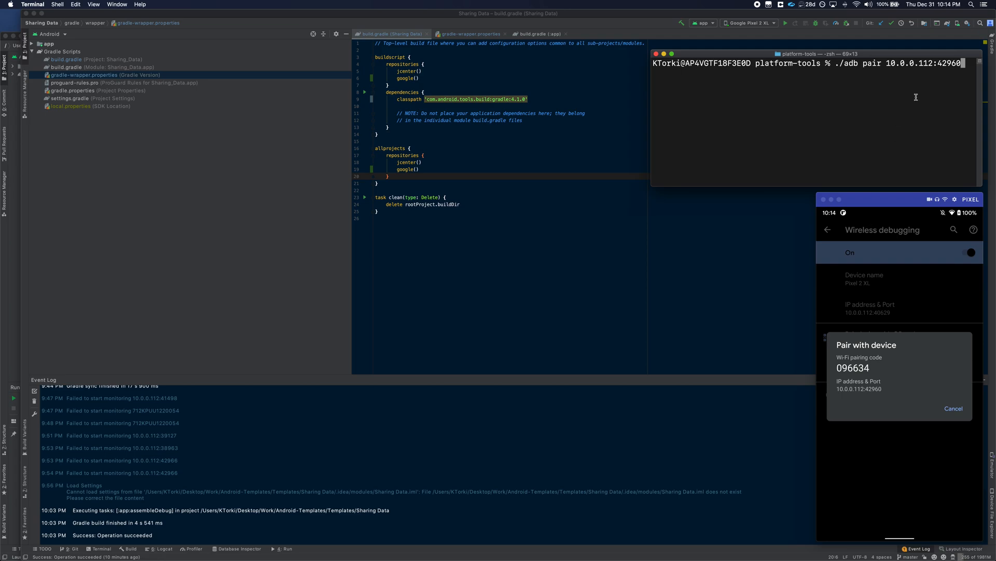
{"action": "mouse_move", "coordinate": [933, 97]}
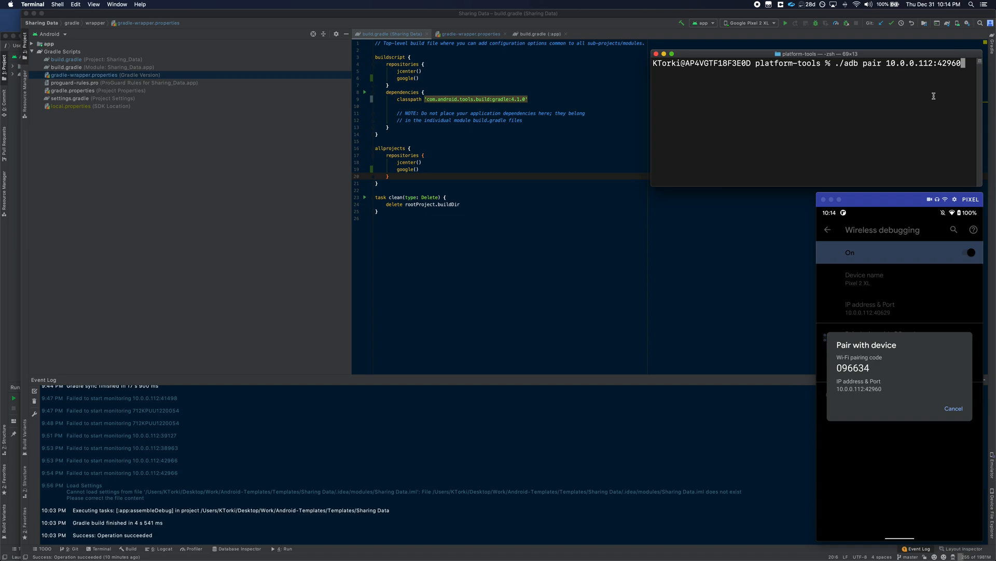
{"action": "key", "text": "Return"}
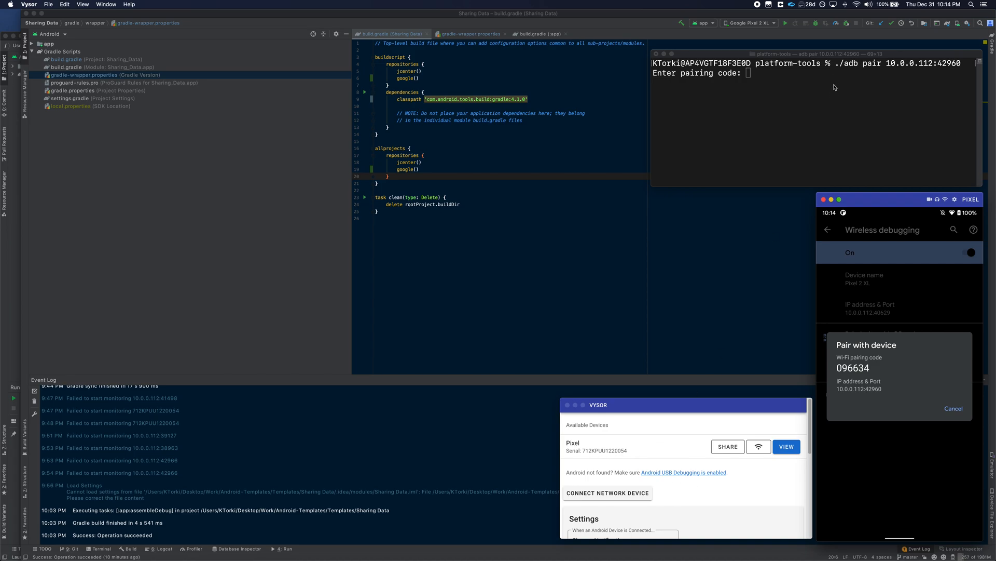
{"action": "type", "text": "0"}
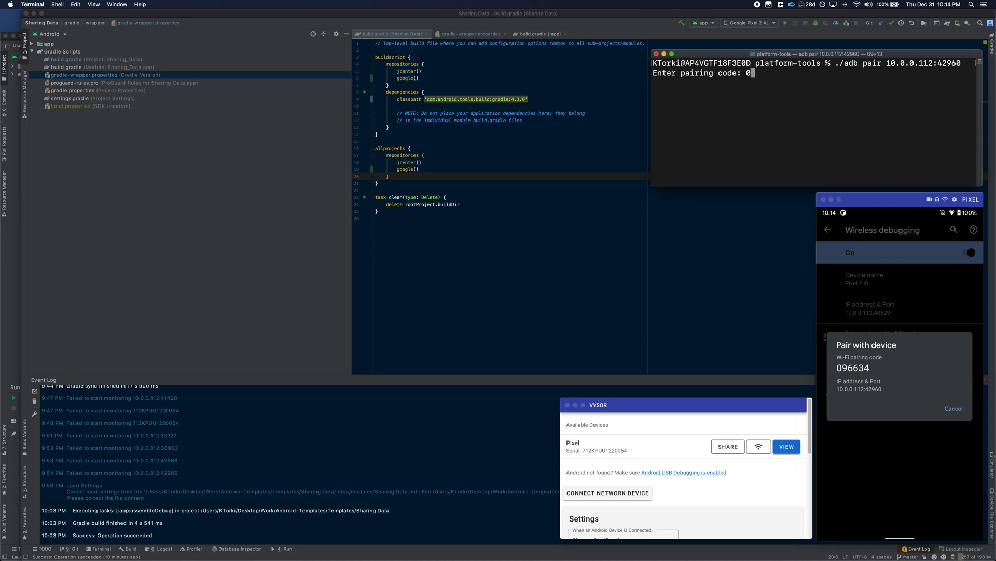
{"action": "type", "text": "96634"}
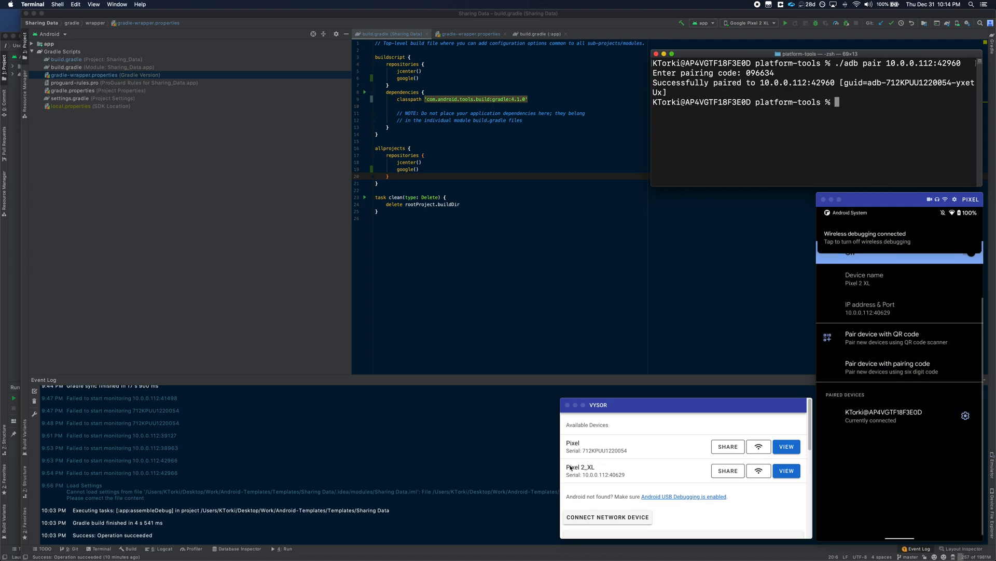
{"action": "mouse_move", "coordinate": [601, 483]}
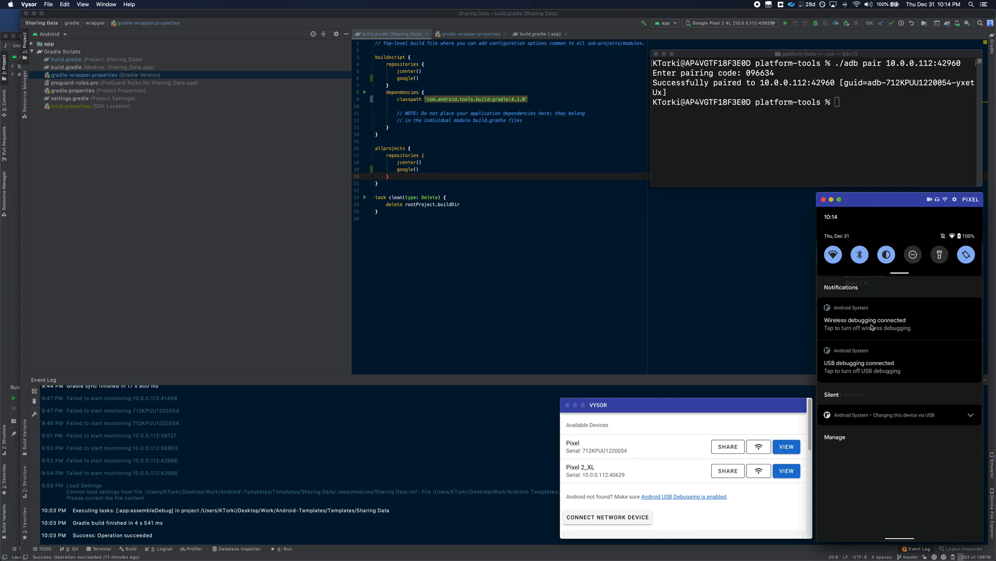
{"action": "mouse_move", "coordinate": [853, 371]}
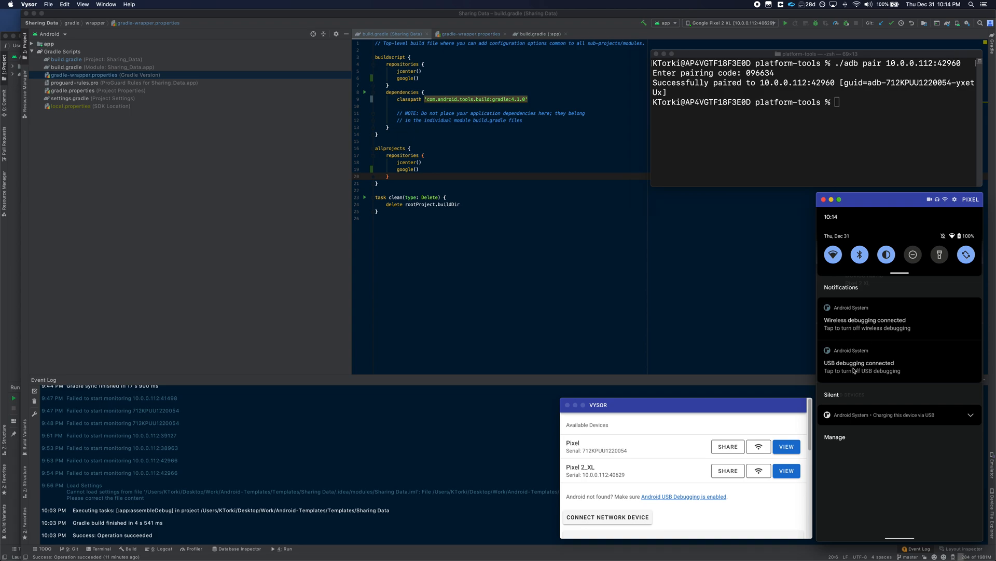
{"action": "mouse_move", "coordinate": [845, 327]}
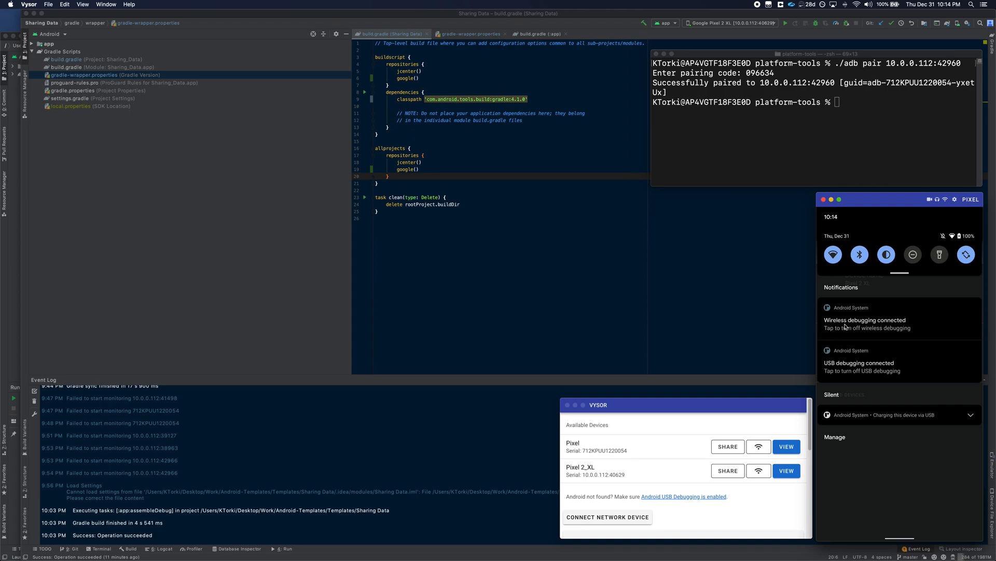
{"action": "mouse_move", "coordinate": [844, 531]}
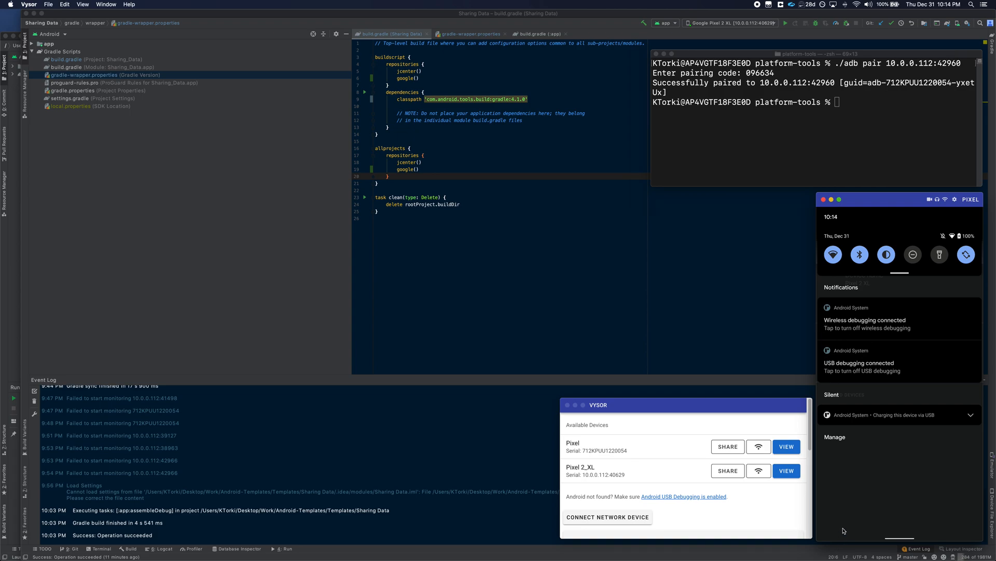
{"action": "mouse_move", "coordinate": [849, 512]}
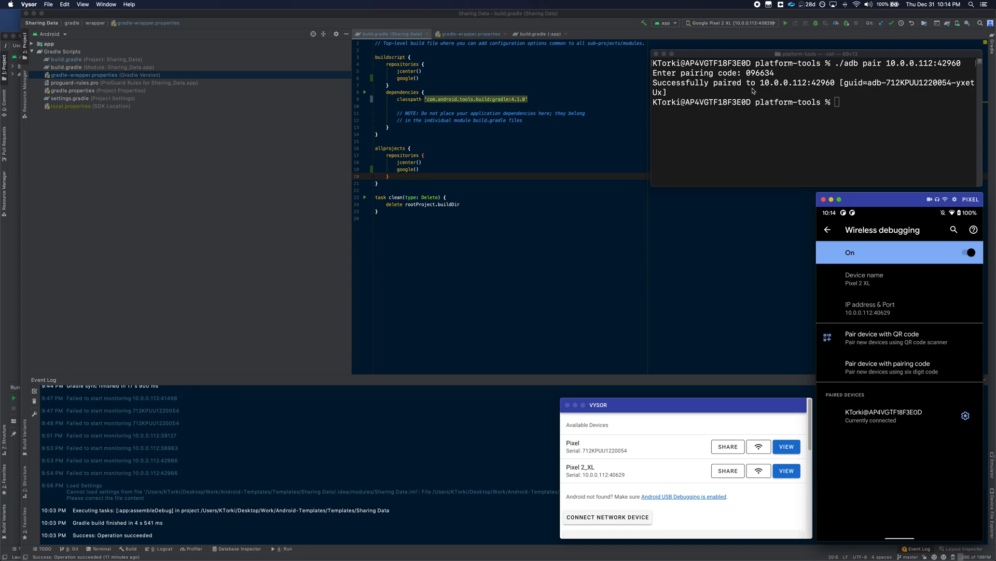
{"action": "mouse_move", "coordinate": [666, 415]}
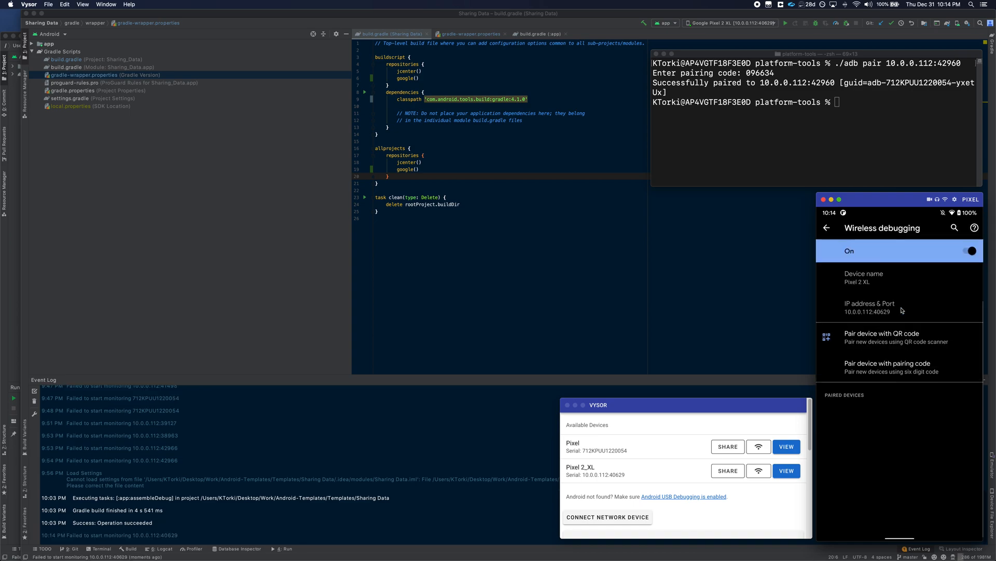
Back out of Wireless debugging to the main Settings list and reopen System.
{"action": "left_click", "coordinate": [826, 227]}
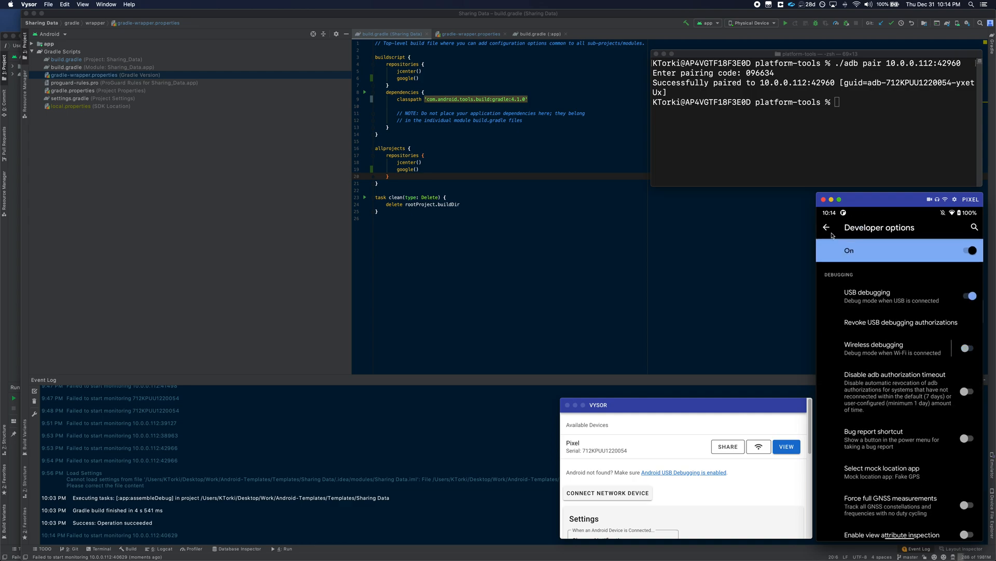
{"action": "left_click", "coordinate": [826, 227]}
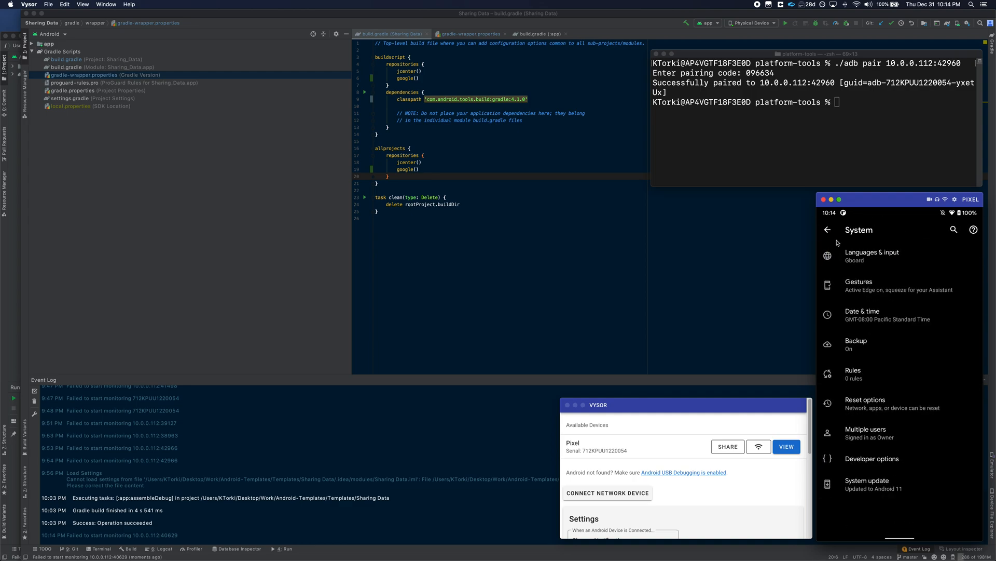
{"action": "left_click", "coordinate": [827, 229]}
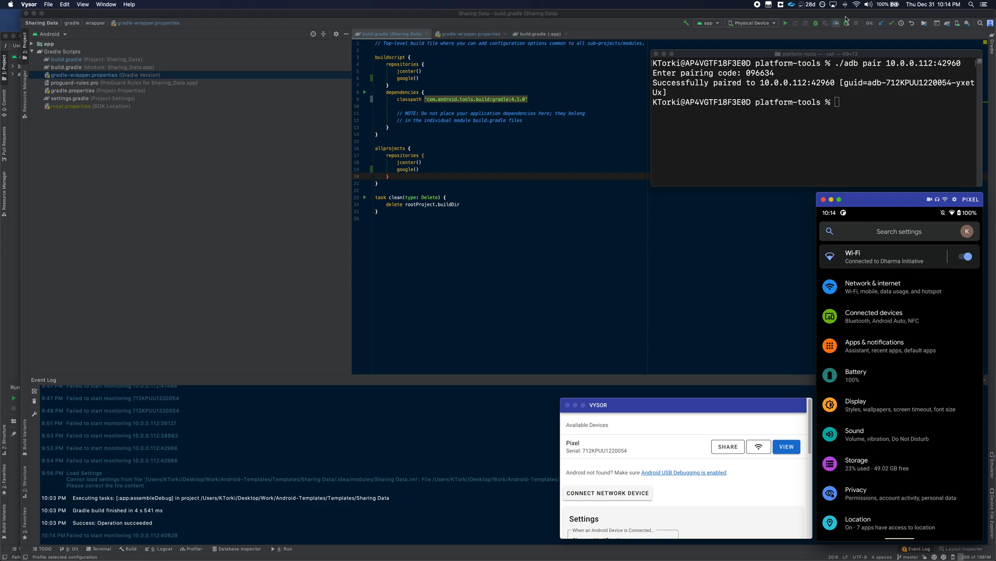
{"action": "left_click", "coordinate": [855, 5]}
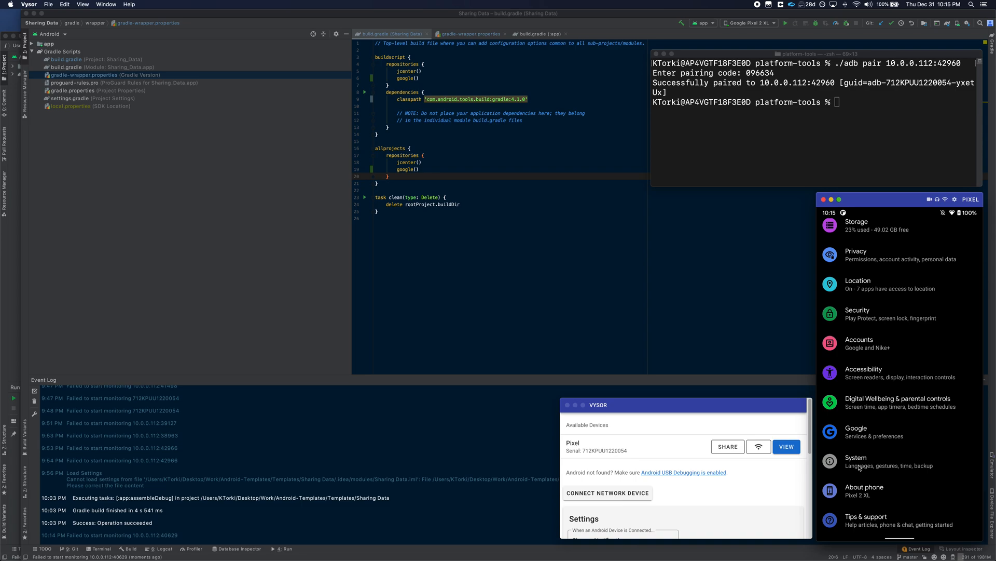
{"action": "left_click", "coordinate": [883, 461]}
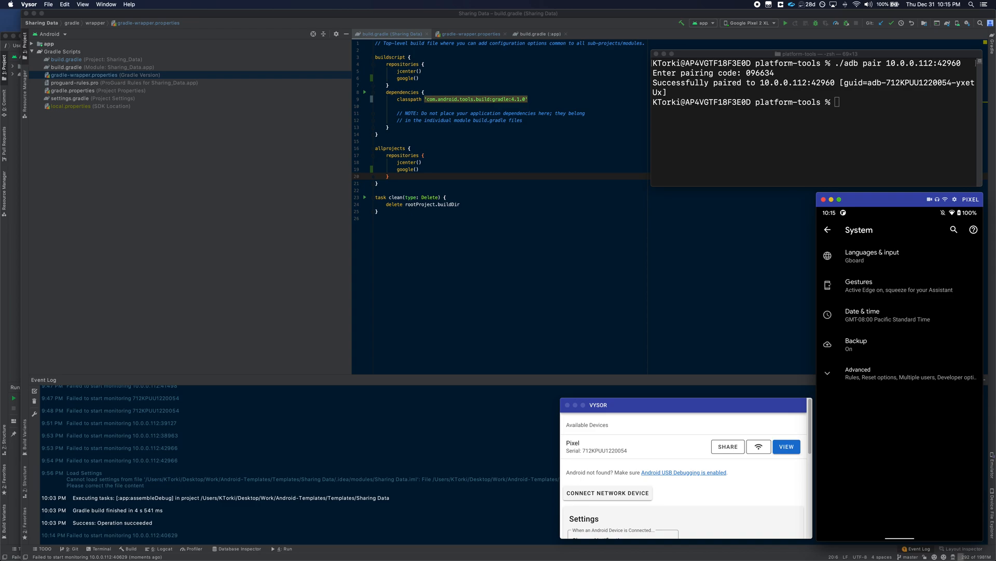
{"action": "mouse_move", "coordinate": [623, 160]}
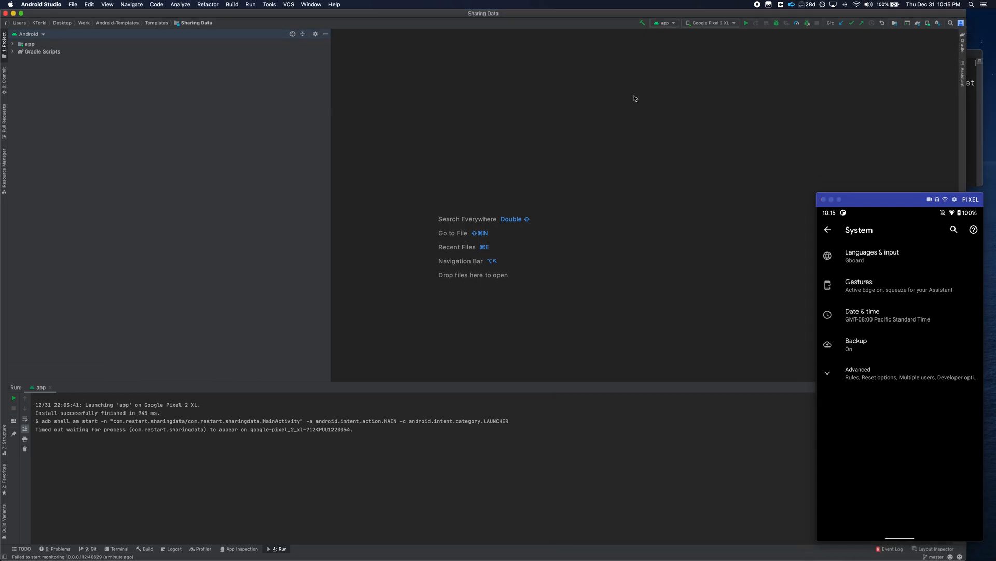
From the device list, choose Pair devices over Wi-Fi and switch to pairing-code mode.
{"action": "left_click", "coordinate": [712, 23]}
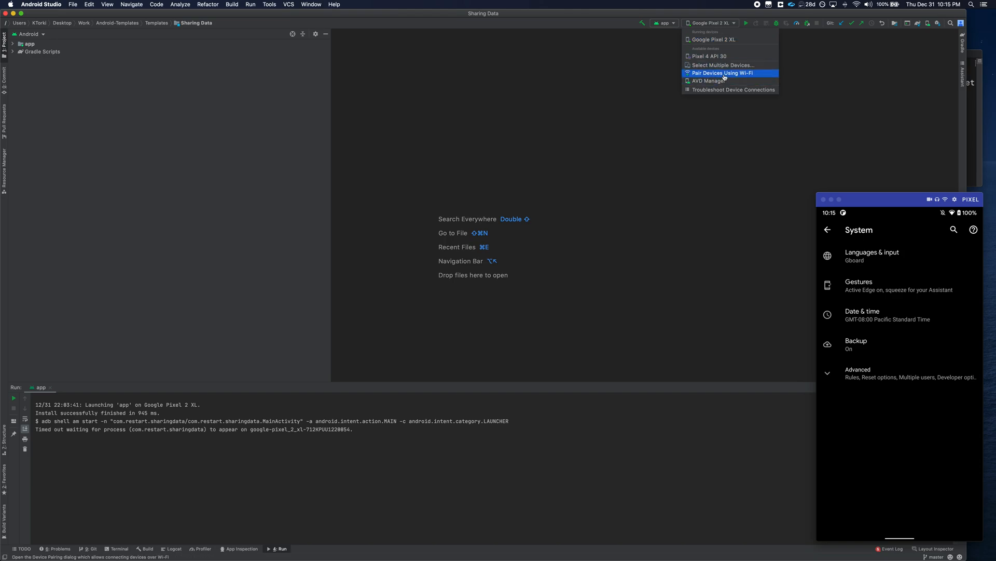
{"action": "left_click", "coordinate": [710, 23]}
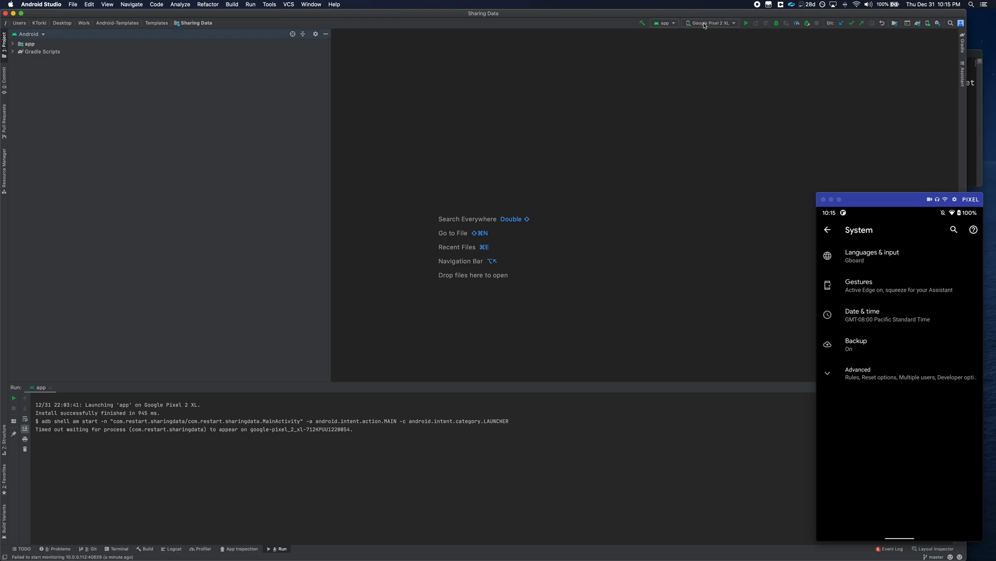
{"action": "left_click", "coordinate": [734, 23]}
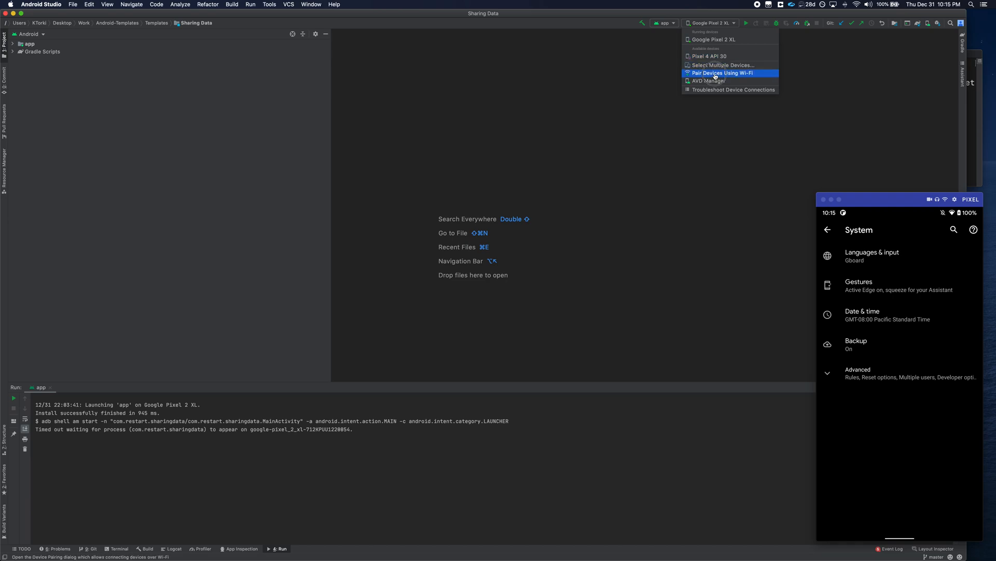
{"action": "left_click", "coordinate": [726, 73]}
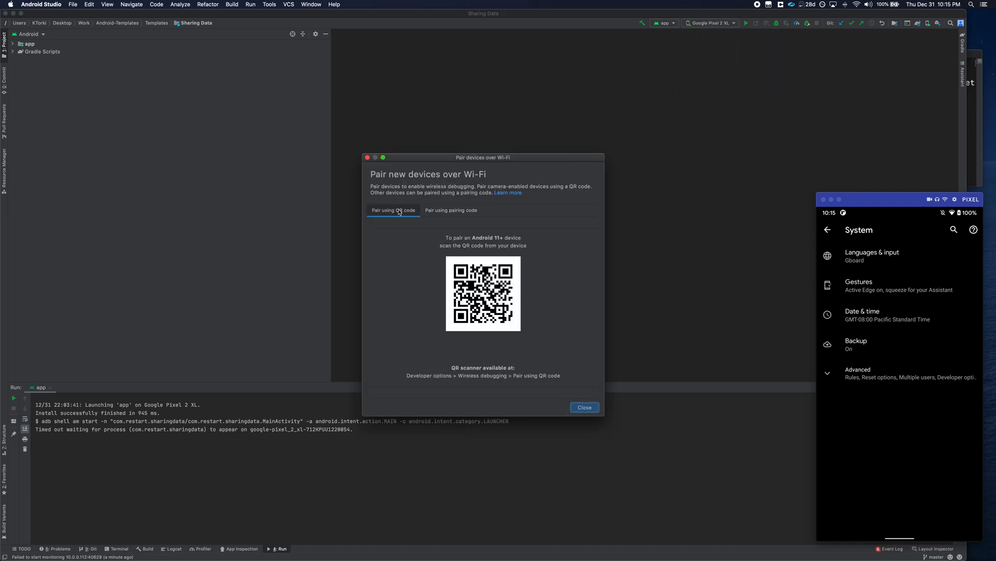
{"action": "left_click", "coordinate": [450, 210]}
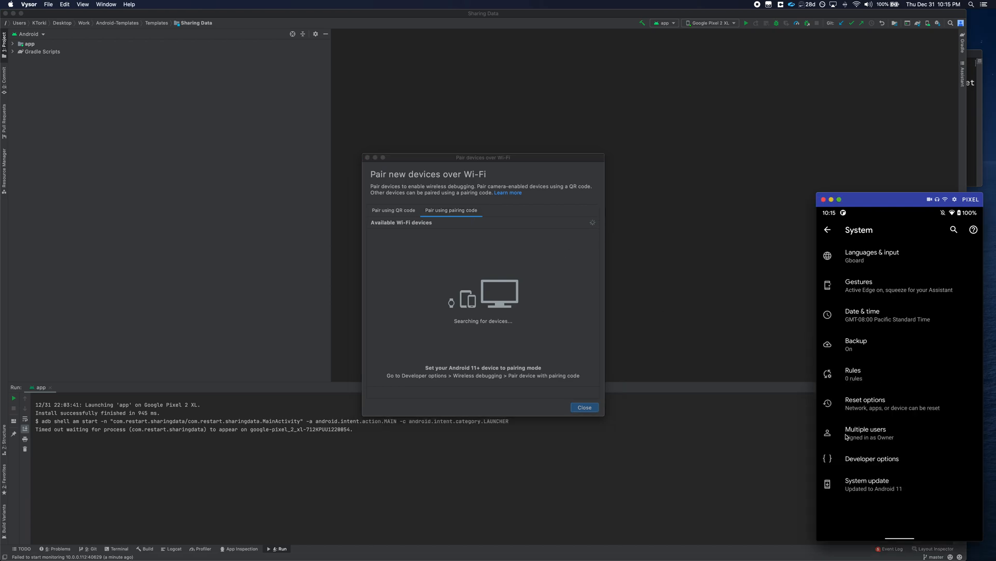
{"action": "left_click", "coordinate": [872, 459]}
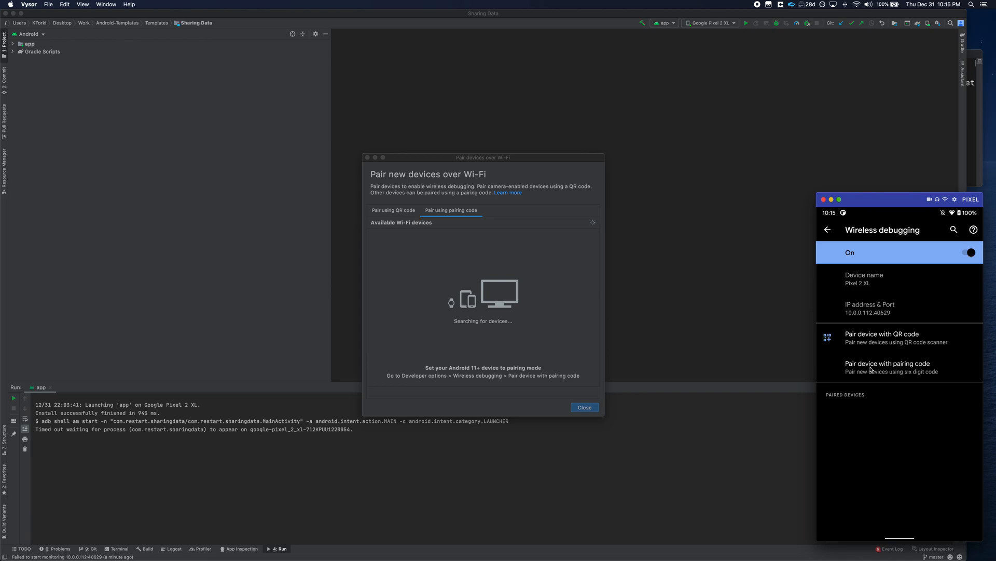
{"action": "left_click", "coordinate": [888, 367]}
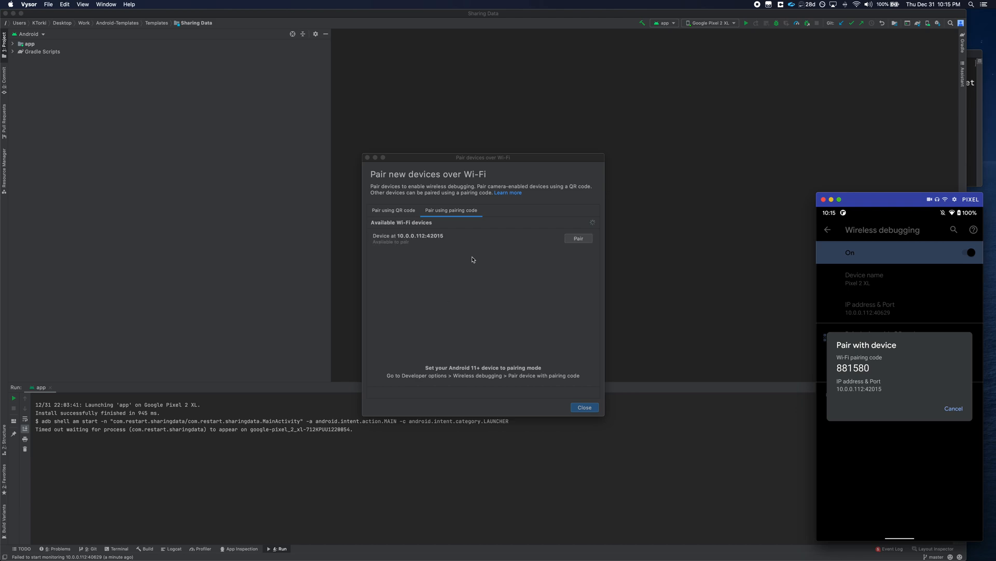
{"action": "left_click", "coordinate": [579, 239]}
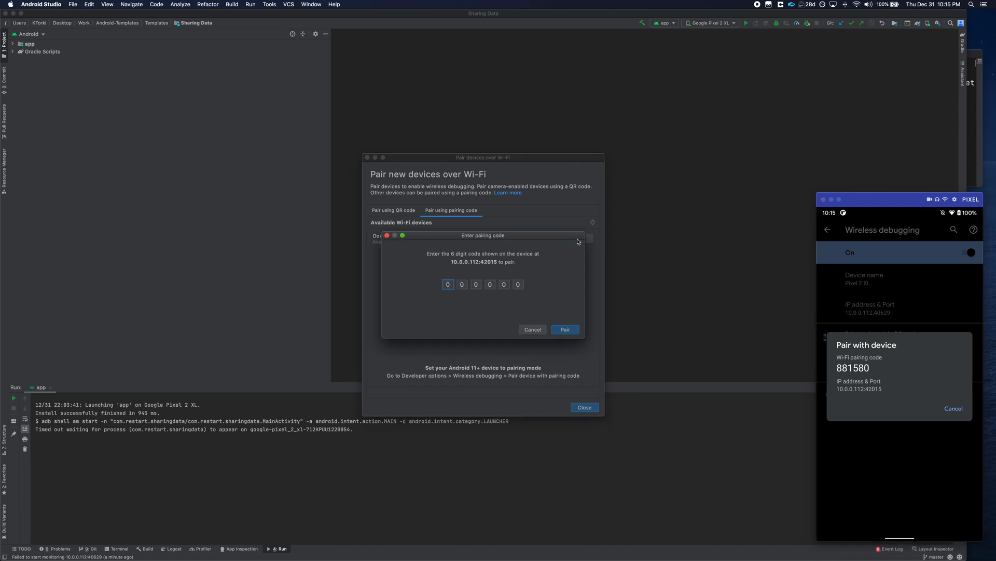
{"action": "type", "text": "881580"}
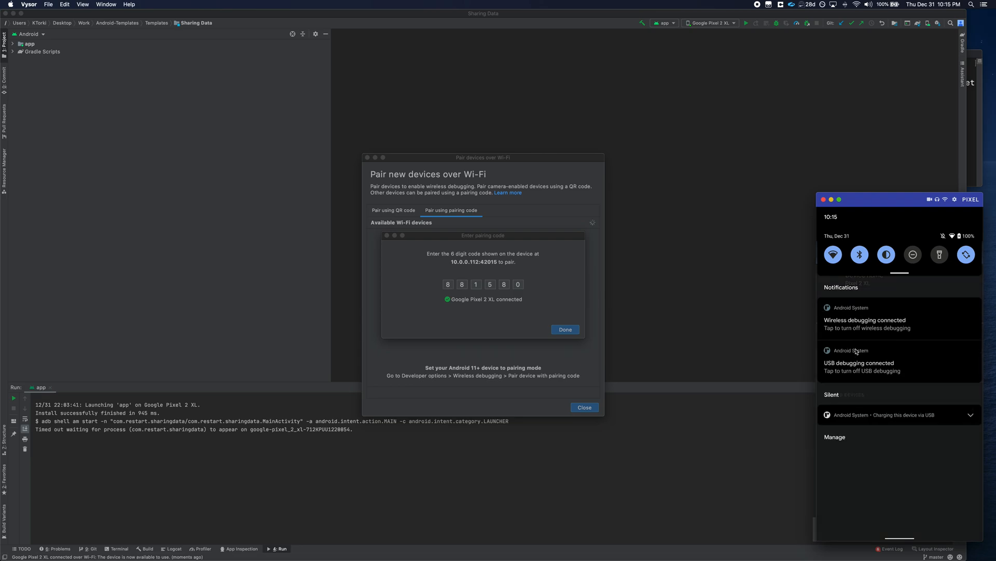
{"action": "left_click", "coordinate": [864, 324]}
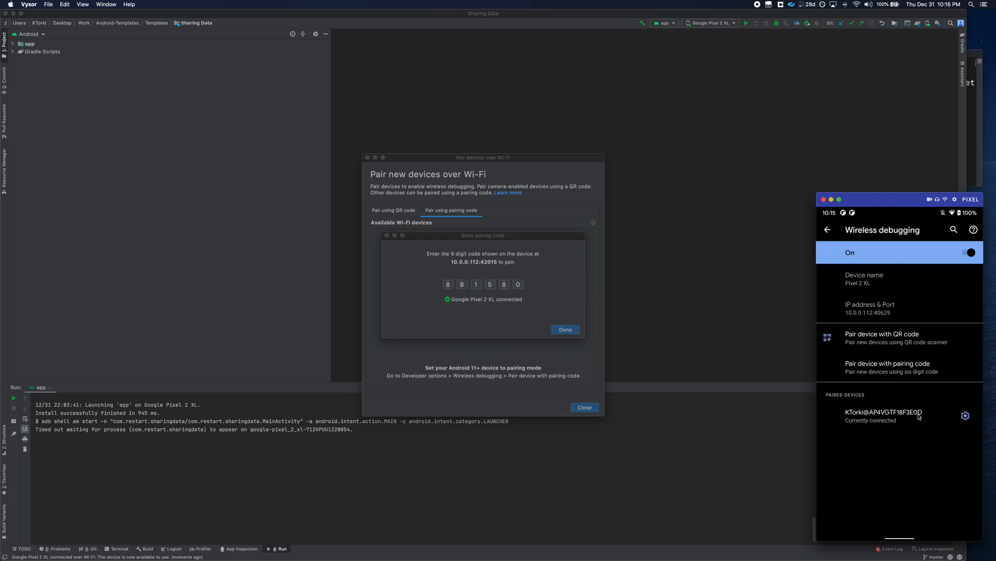
Start the phone's QR-code scanner and dismiss the pairing-code prompt so the Pixel 2 XL pairs by QR.
{"action": "left_click", "coordinate": [965, 415]}
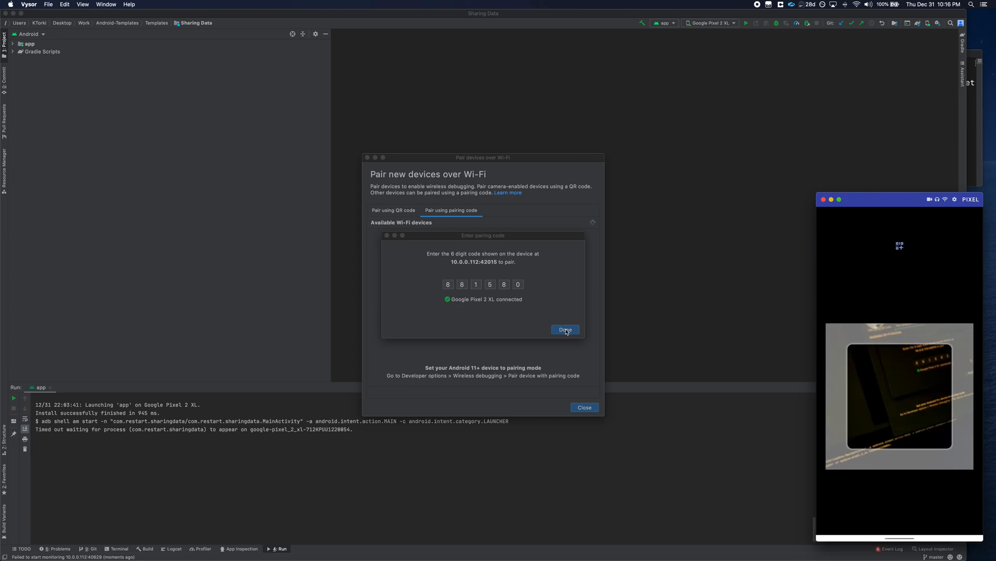
{"action": "left_click", "coordinate": [393, 209]}
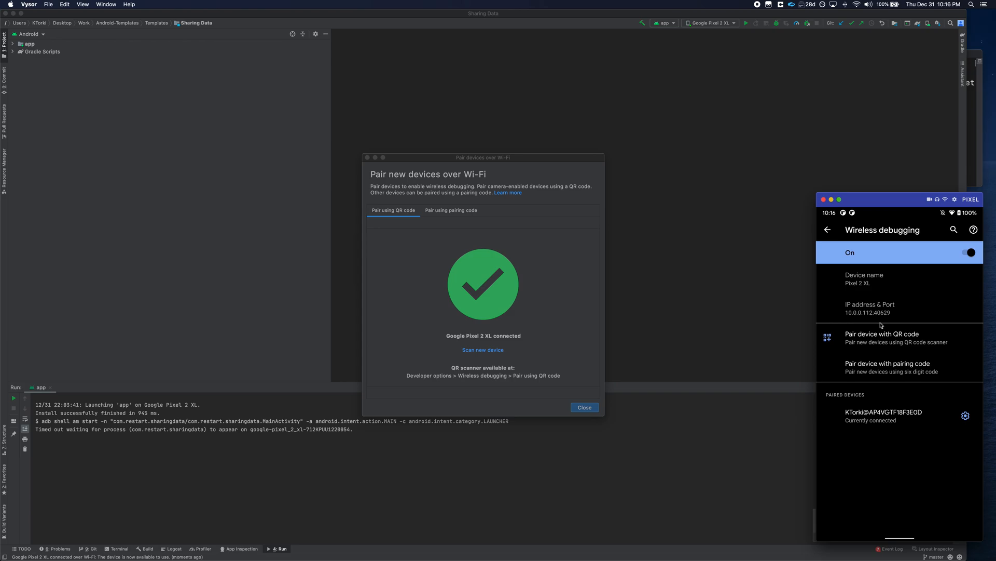
{"action": "mouse_move", "coordinate": [885, 345]}
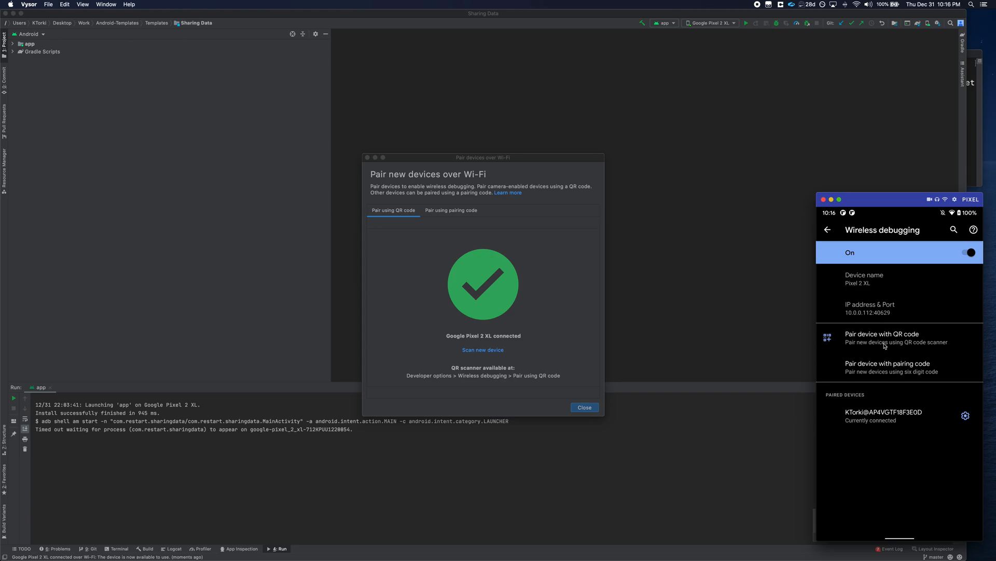
{"action": "mouse_move", "coordinate": [795, 325]}
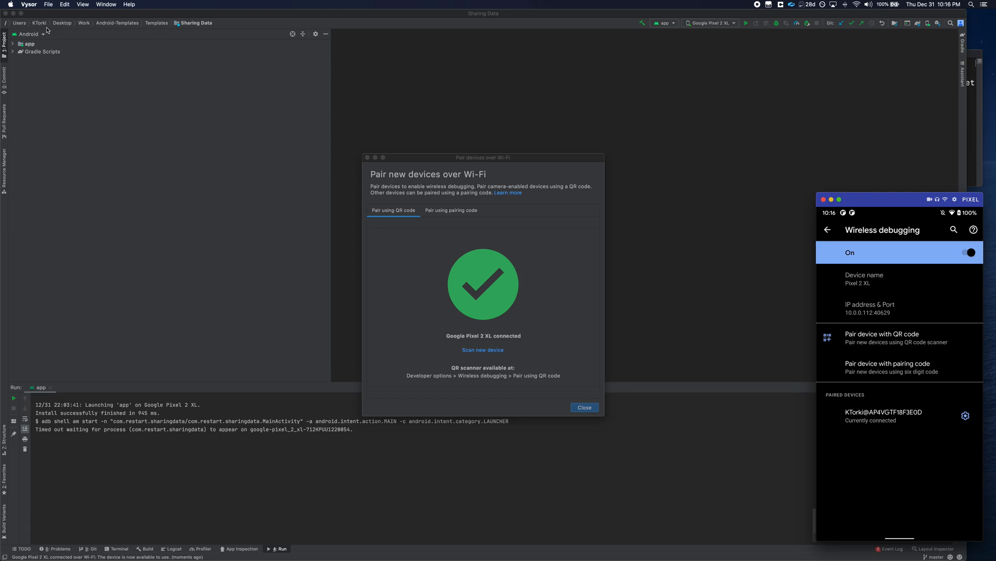
Close the Wi-Fi pairing dialog and show About Android Studio confirming Arctic Fox 2020.3.1 Canary 2.
{"action": "left_click", "coordinate": [585, 407]}
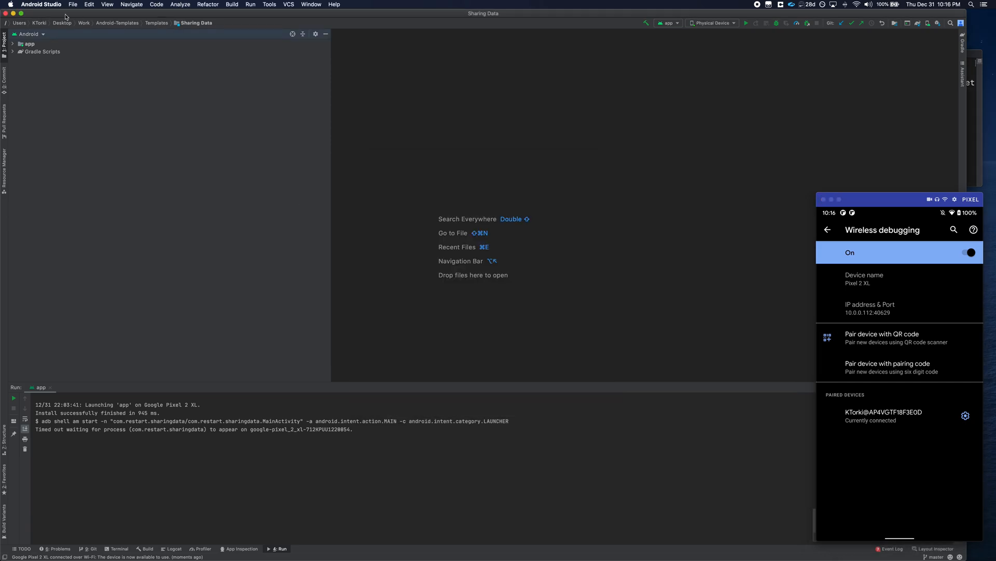
{"action": "left_click", "coordinate": [42, 5]}
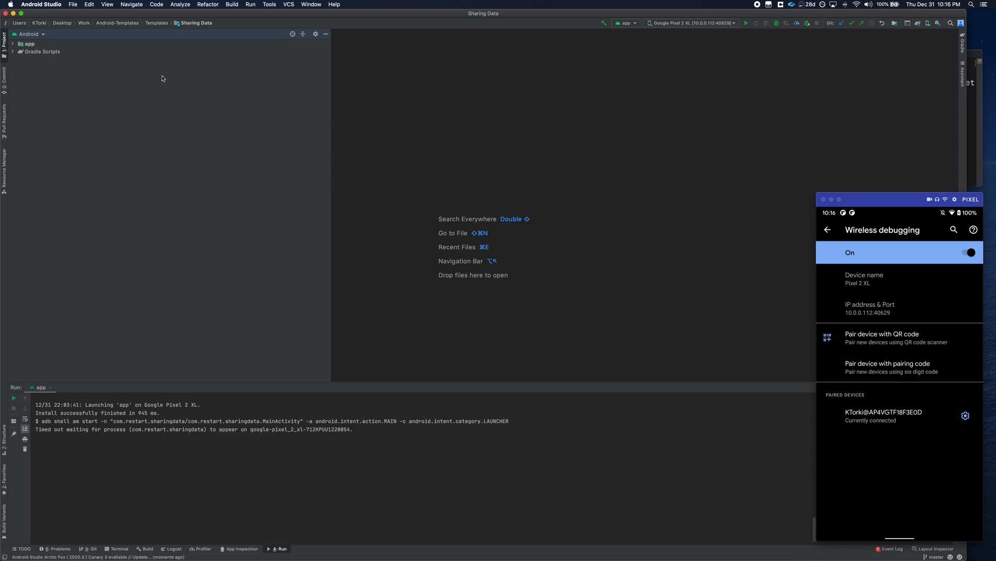
{"action": "left_click", "coordinate": [44, 5]}
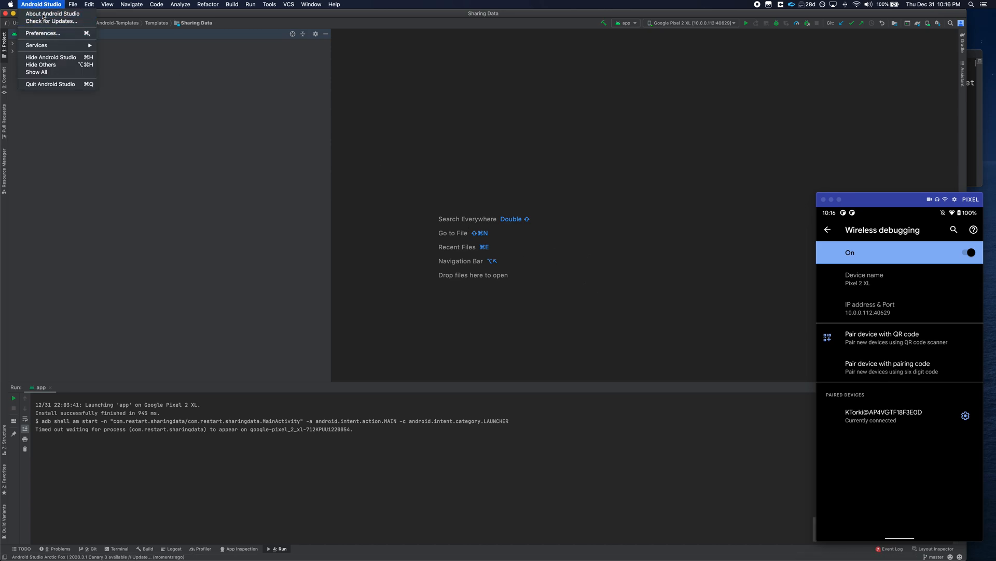
{"action": "left_click", "coordinate": [52, 14]}
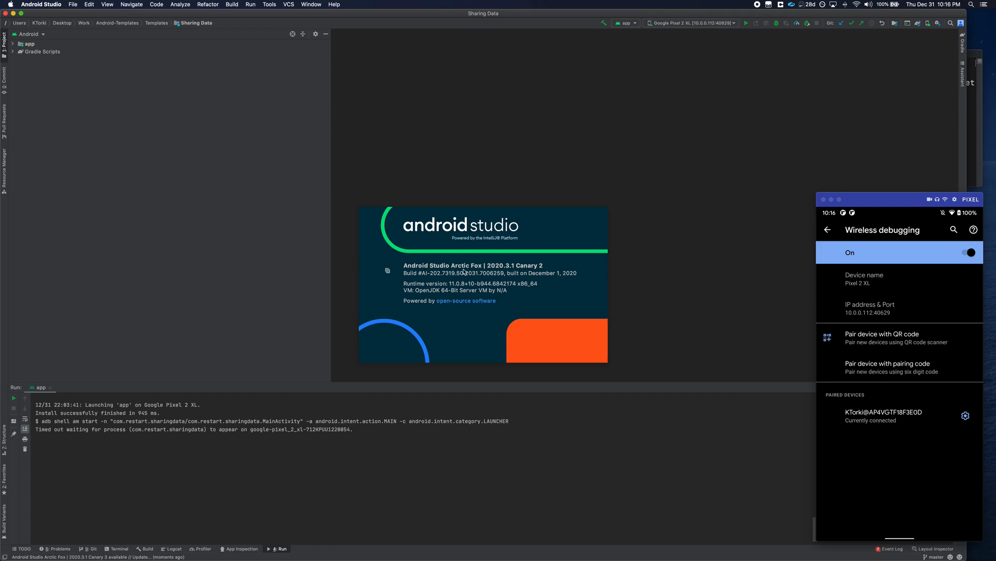
{"action": "mouse_move", "coordinate": [946, 47]}
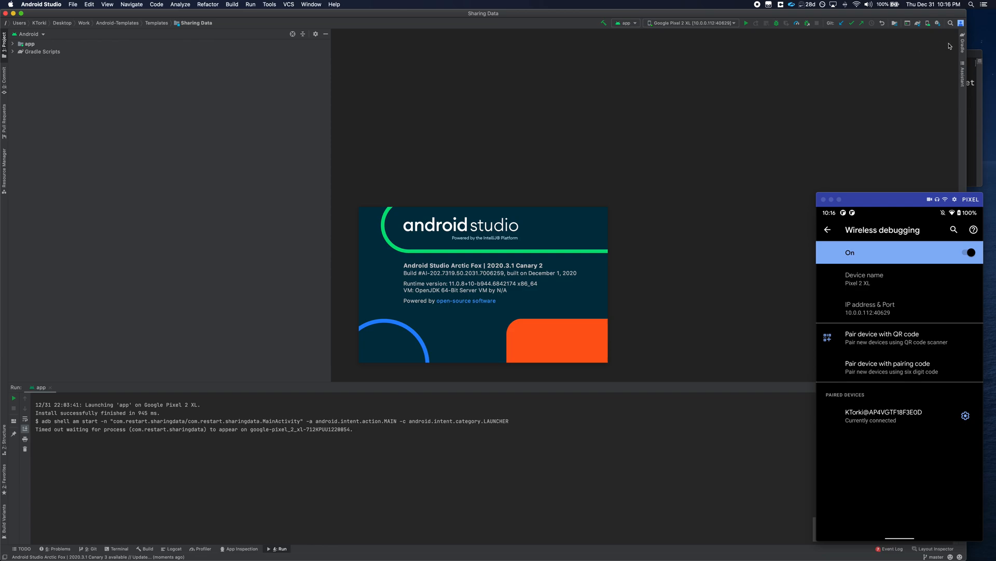
{"action": "mouse_move", "coordinate": [819, 103]}
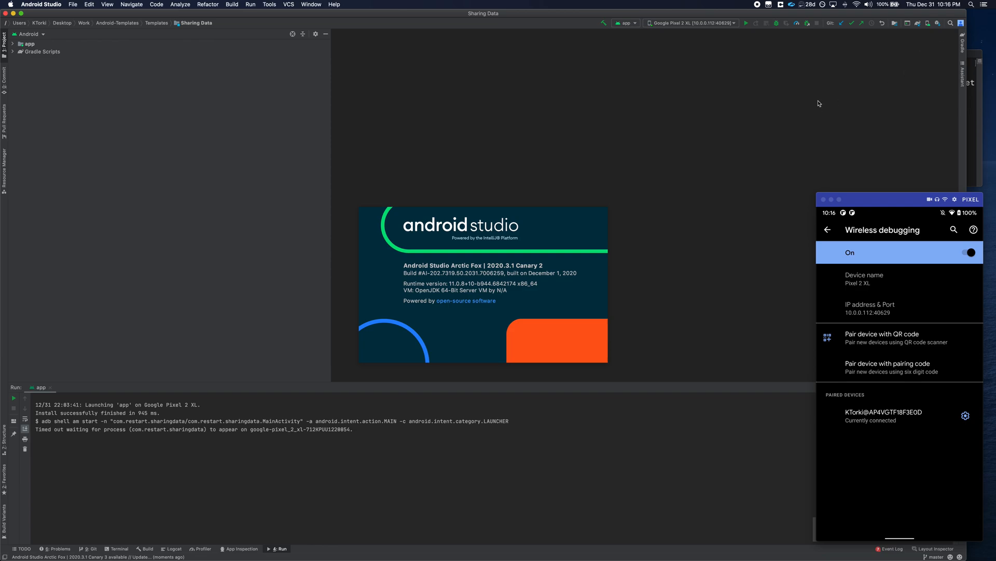
{"action": "mouse_move", "coordinate": [977, 54]}
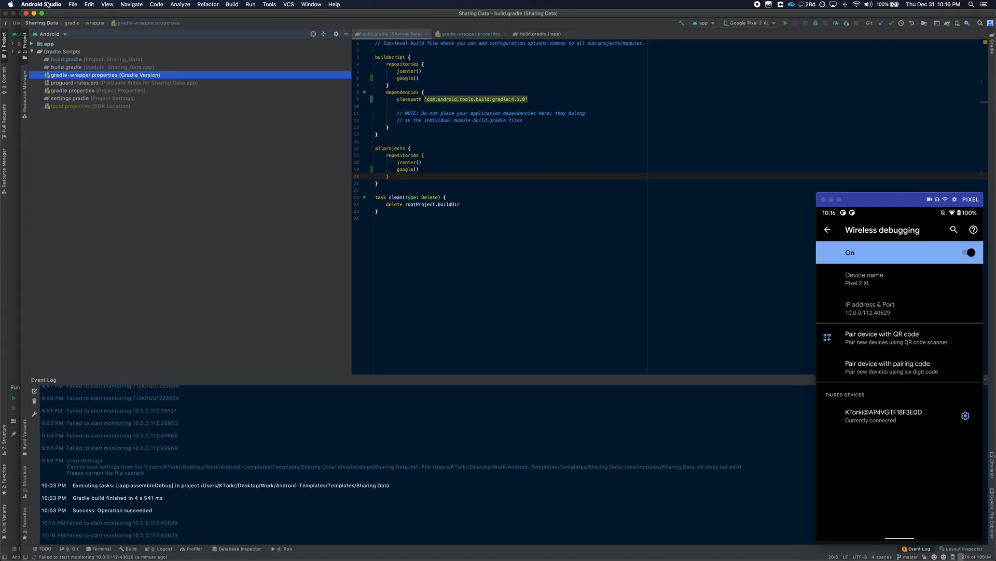
{"action": "left_click", "coordinate": [44, 5]}
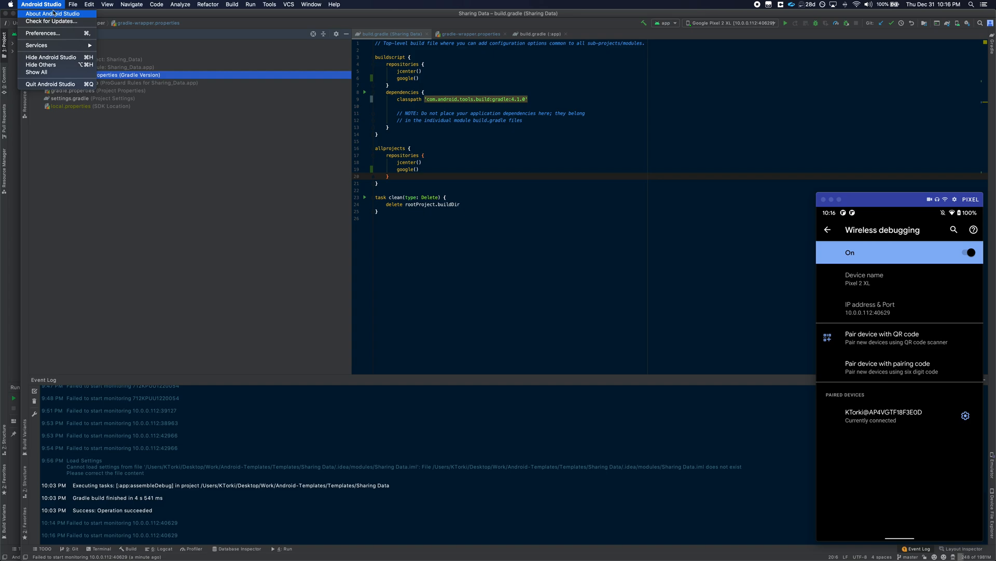
{"action": "mouse_move", "coordinate": [50, 22]}
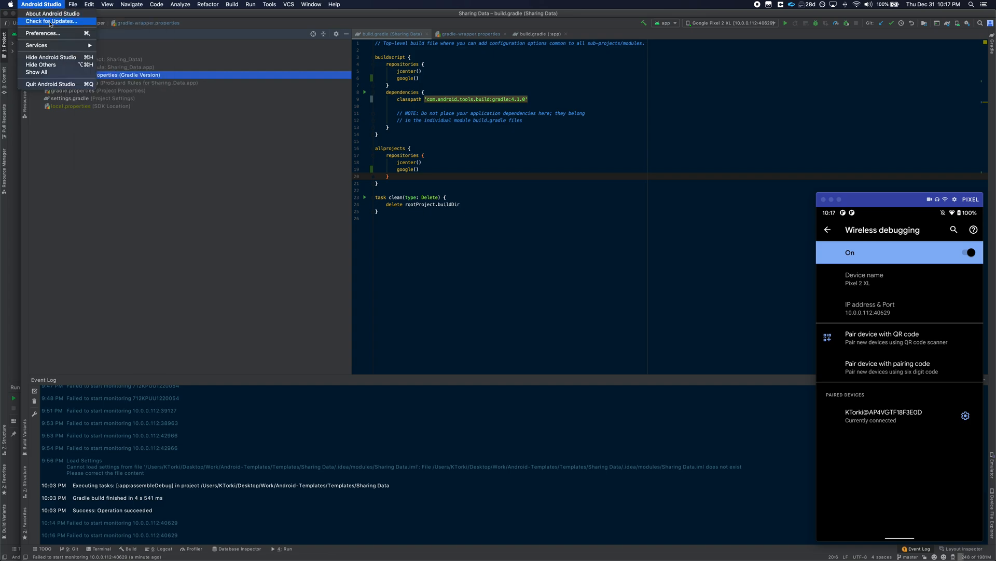
{"action": "mouse_move", "coordinate": [456, 235]}
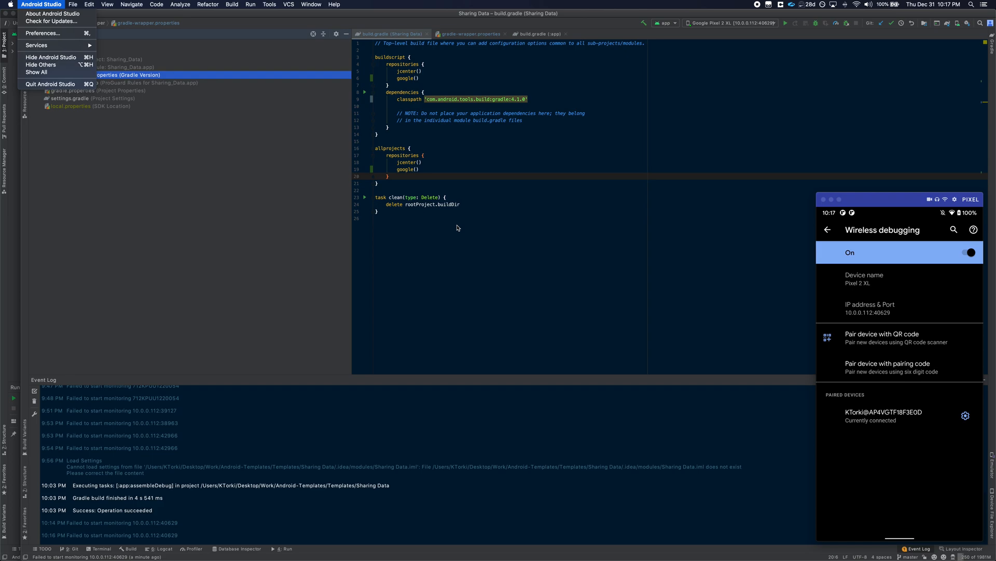
{"action": "left_click", "coordinate": [457, 227]}
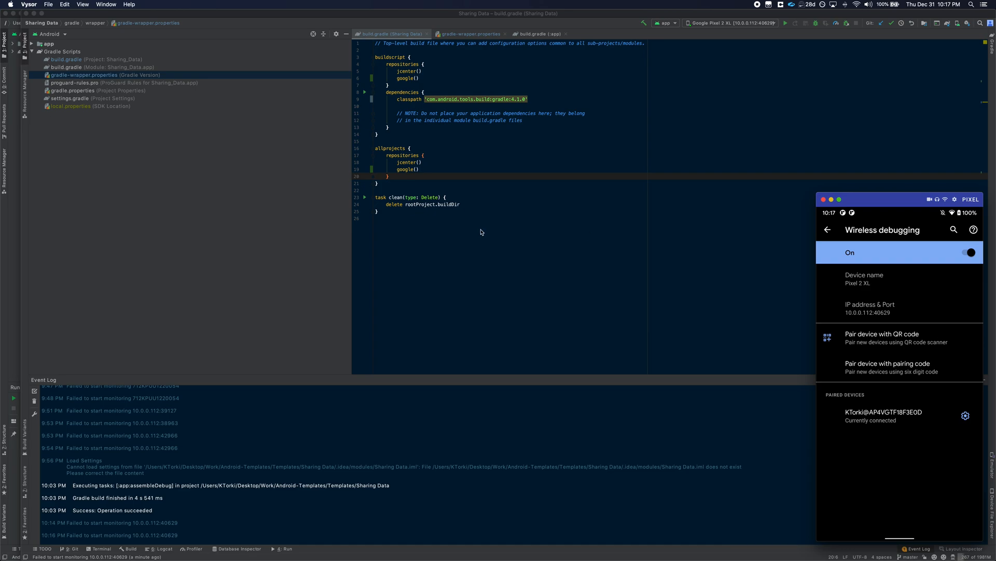
{"action": "mouse_move", "coordinate": [522, 228]}
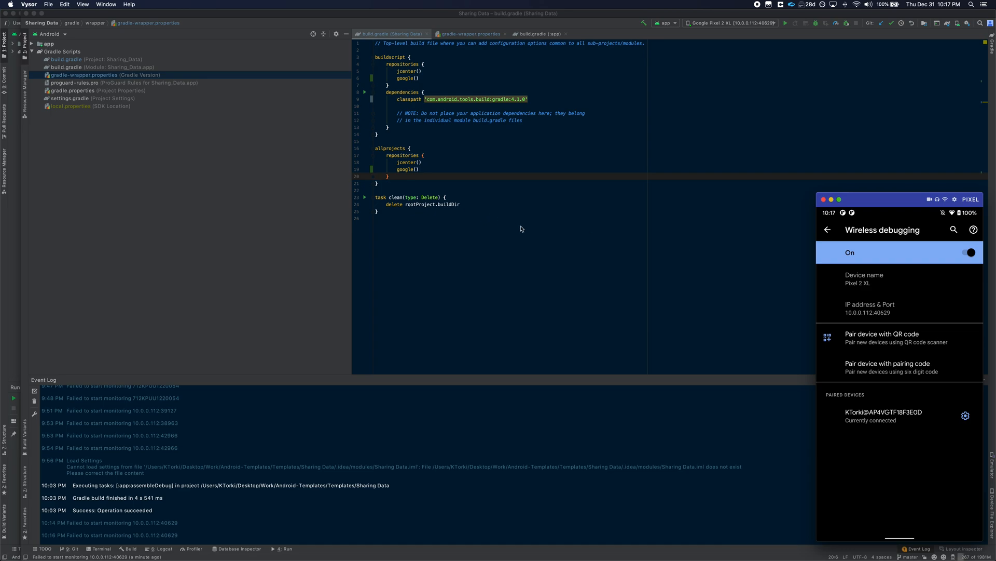
{"action": "mouse_move", "coordinate": [753, 4]}
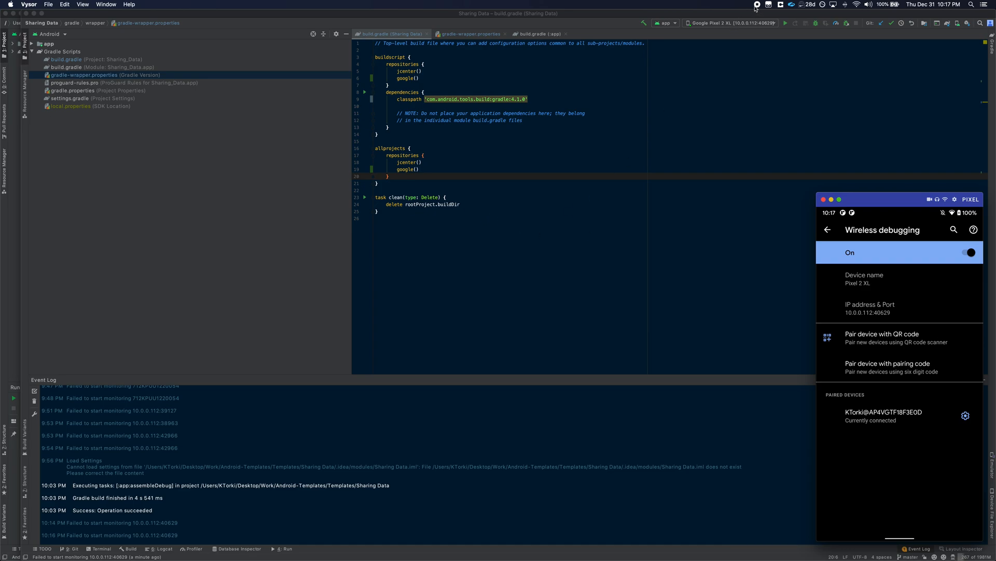
{"action": "mouse_move", "coordinate": [748, 5]}
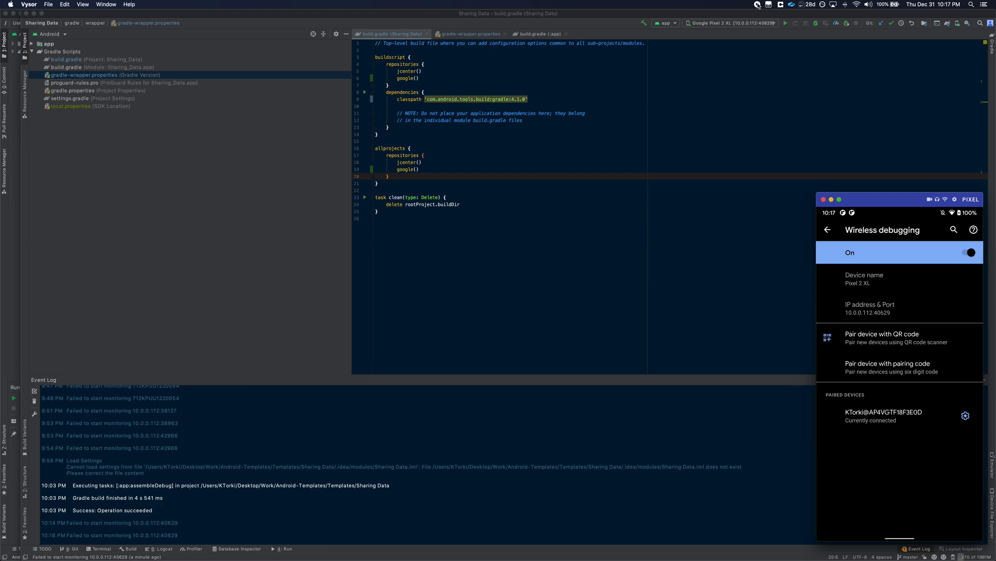